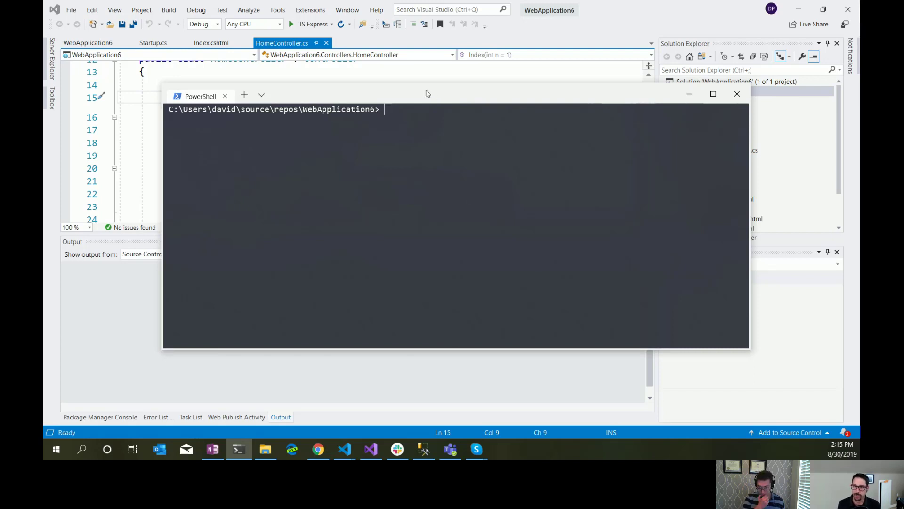
pyautogui.moveTo(406, 129)
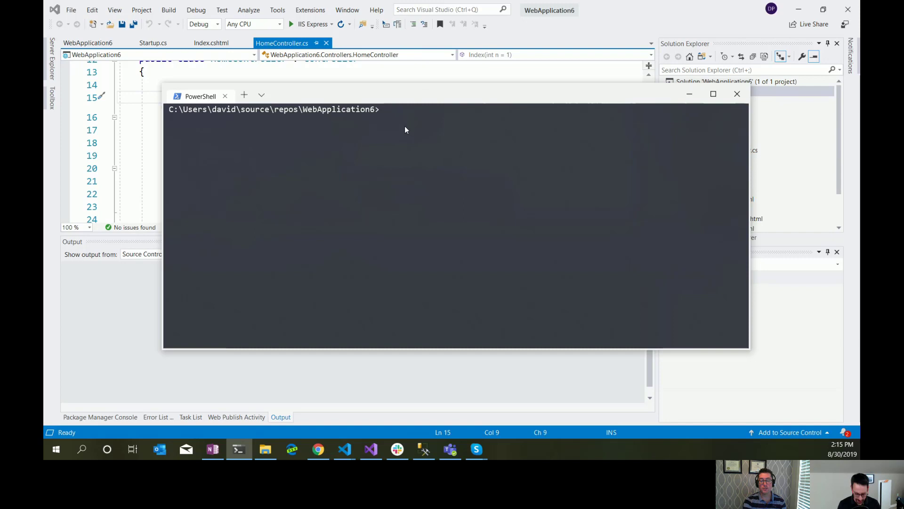
# Type the artillery command at the repos\WebApplication6 PowerShell prompt
pyautogui.write('artillery')
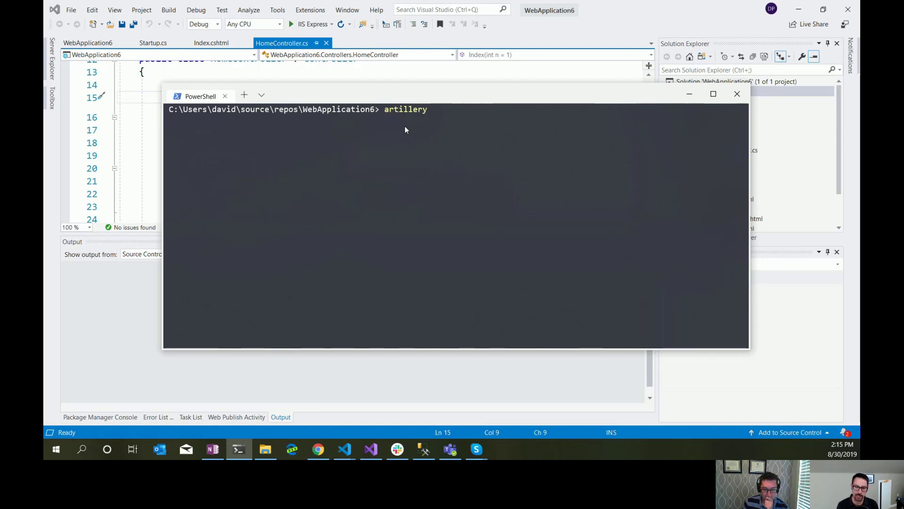
pyautogui.write('" "')
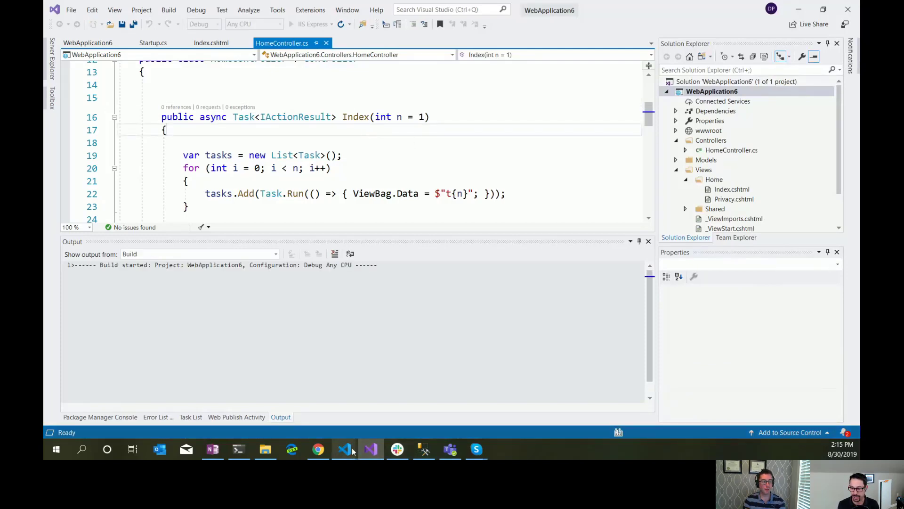
# Create a new file named webtest.yml in the WebApplication6 project folder
pyautogui.click(370, 450)
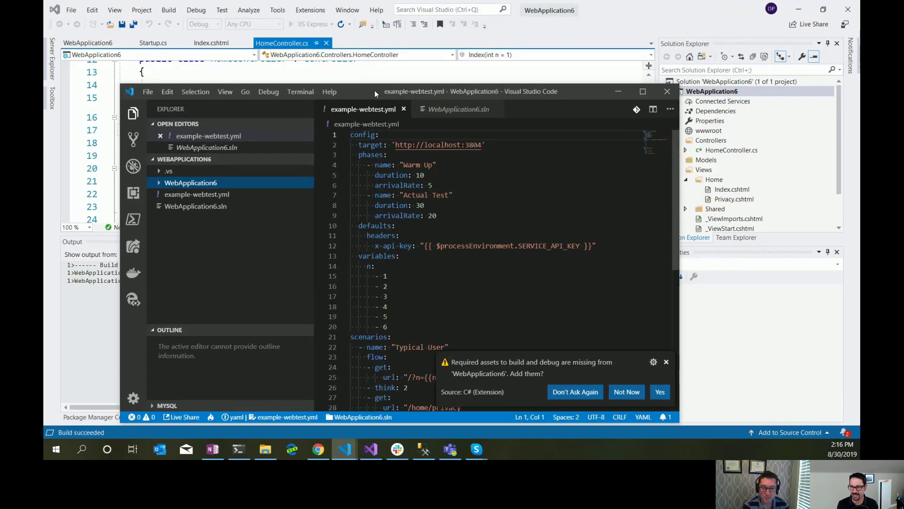
pyautogui.click(318, 450)
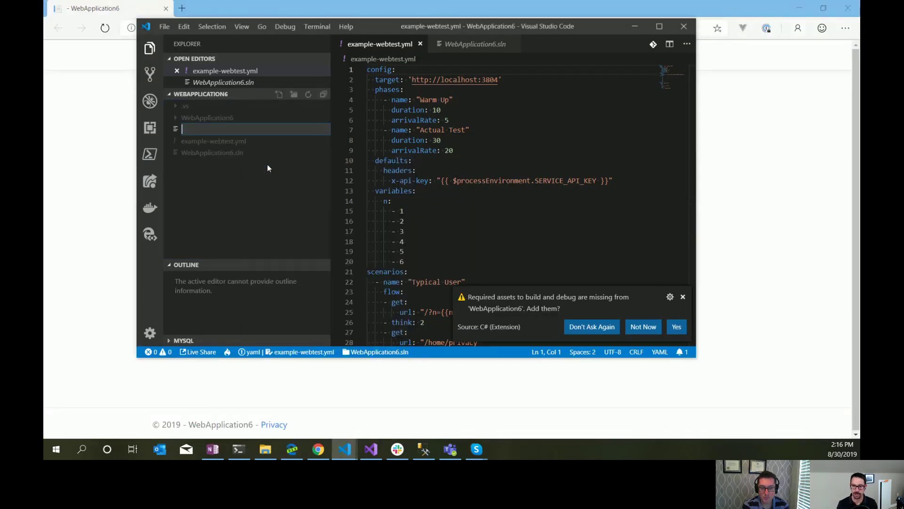
pyautogui.write('webtest.yml')
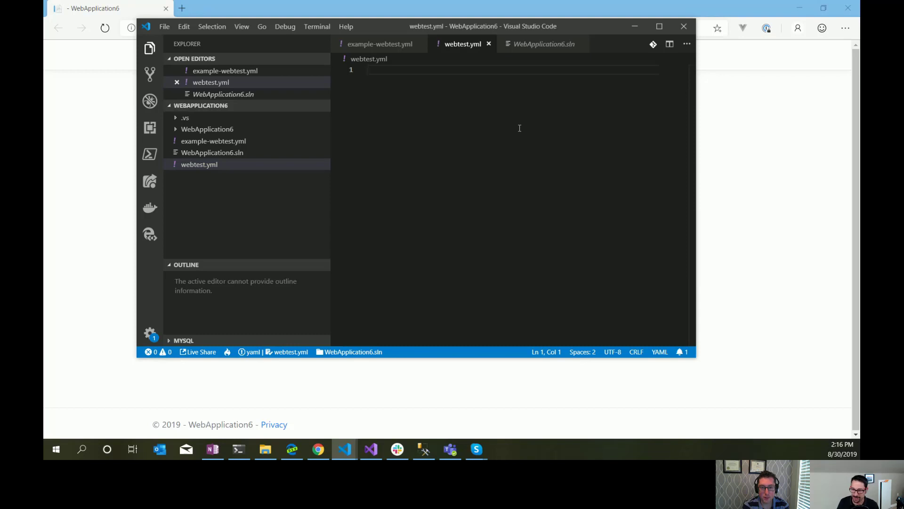
pyautogui.moveTo(518, 127)
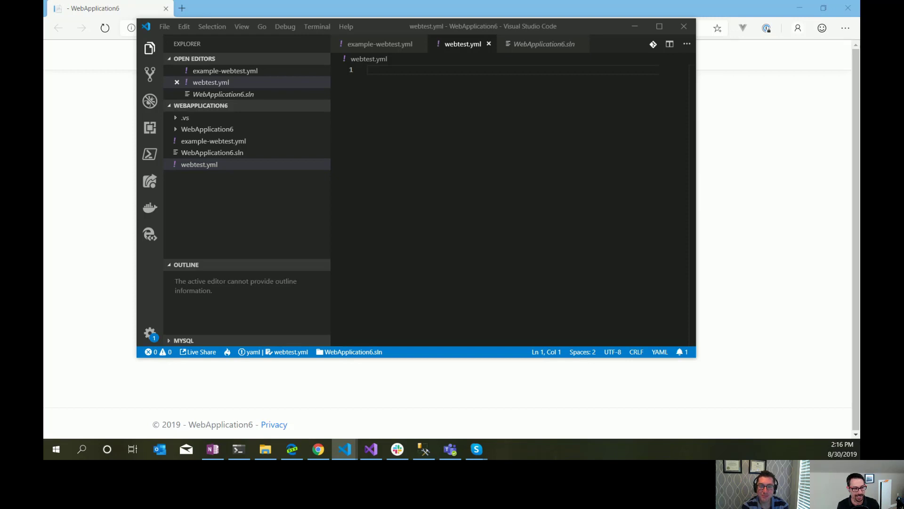
pyautogui.moveTo(416, 88)
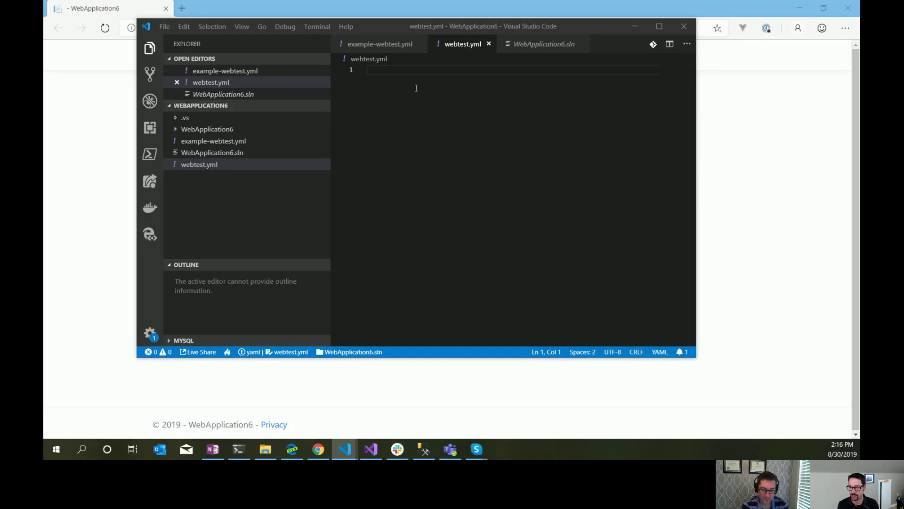
pyautogui.moveTo(411, 73)
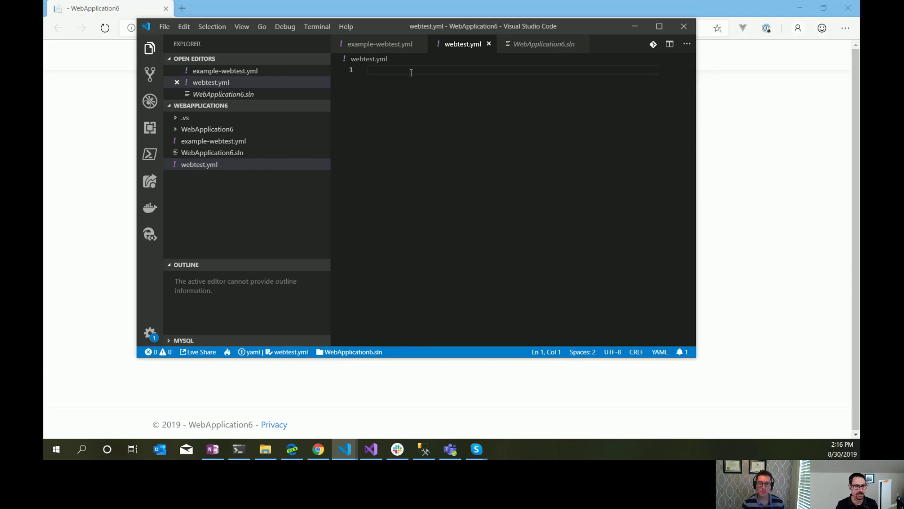
pyautogui.write('confi:')
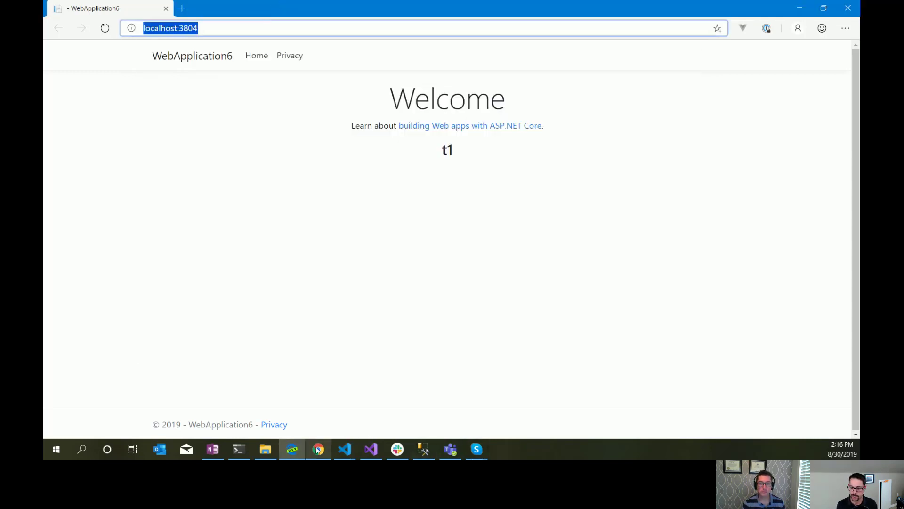
pyautogui.moveTo(344, 449)
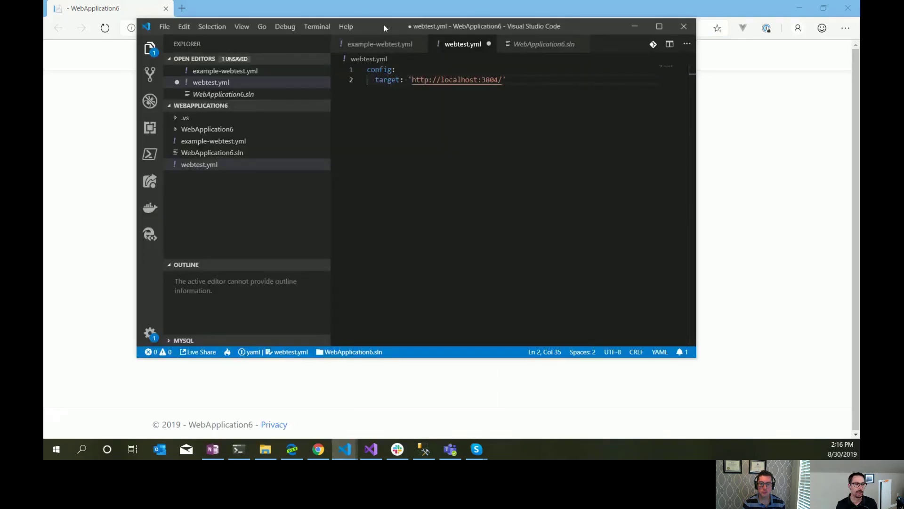
# Add a phases list with a Warm Up phase: duration 10, arrival rate 5
pyautogui.write('phase')
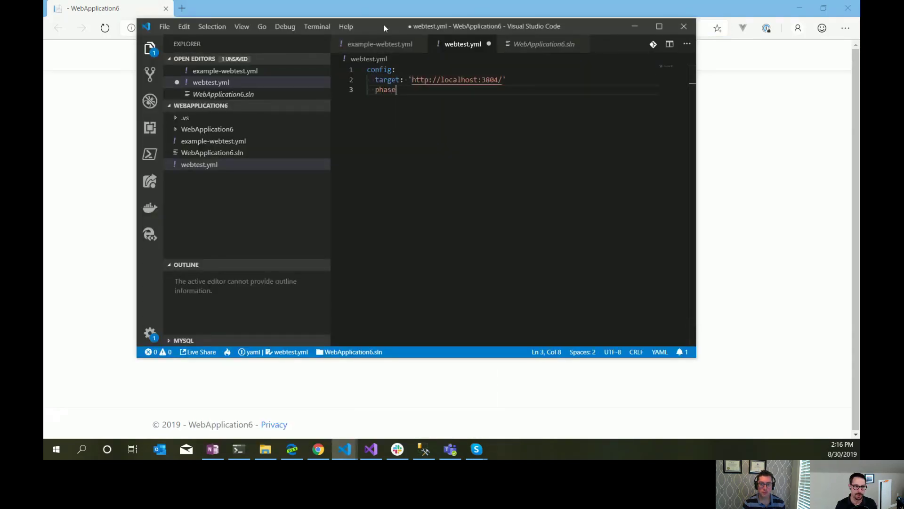
pyautogui.write('s:')
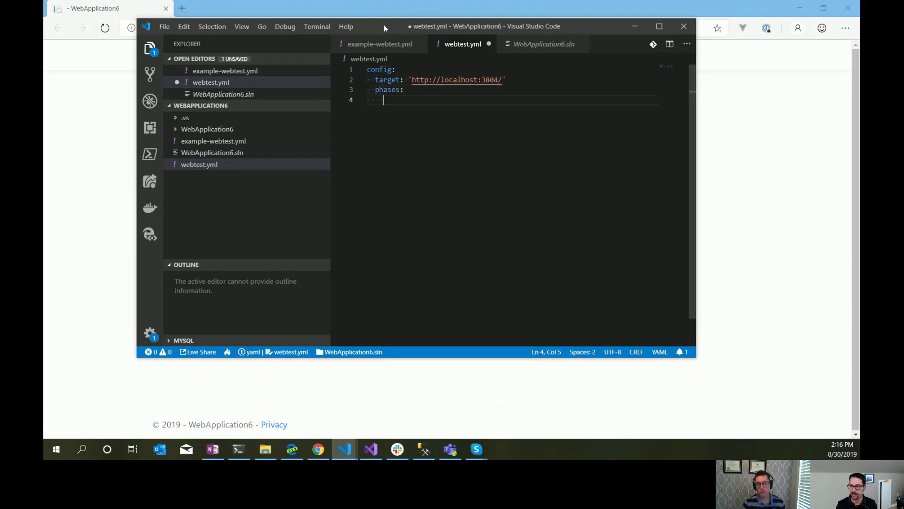
pyautogui.write('- name: "Warm U')
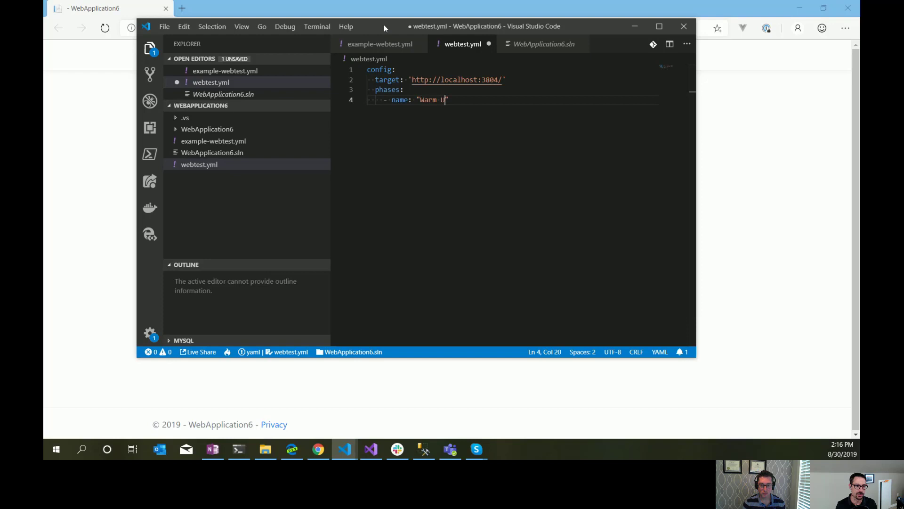
pyautogui.write('p')
pyautogui.press('enter')
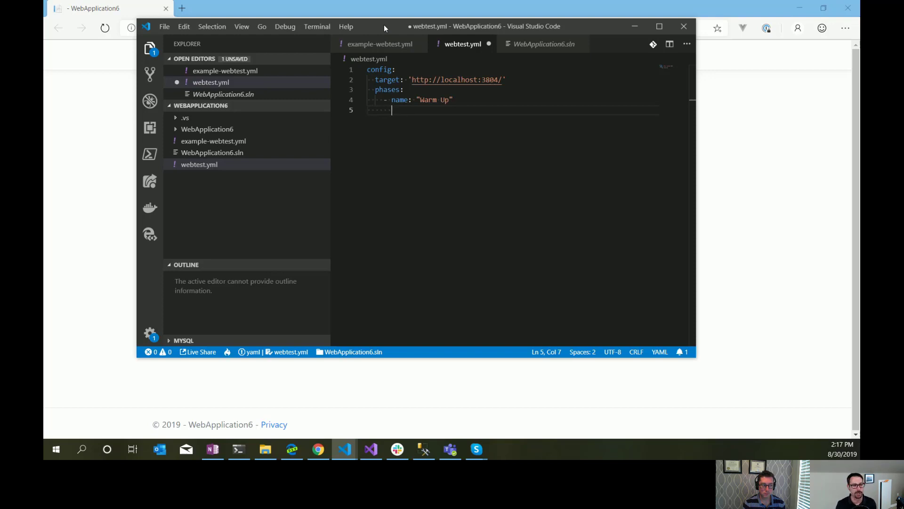
pyautogui.write('duration:')
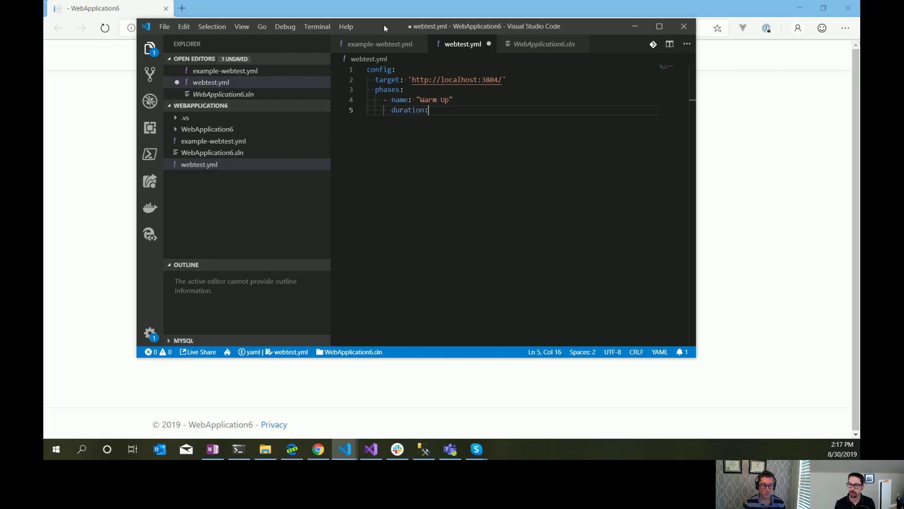
pyautogui.write('10')
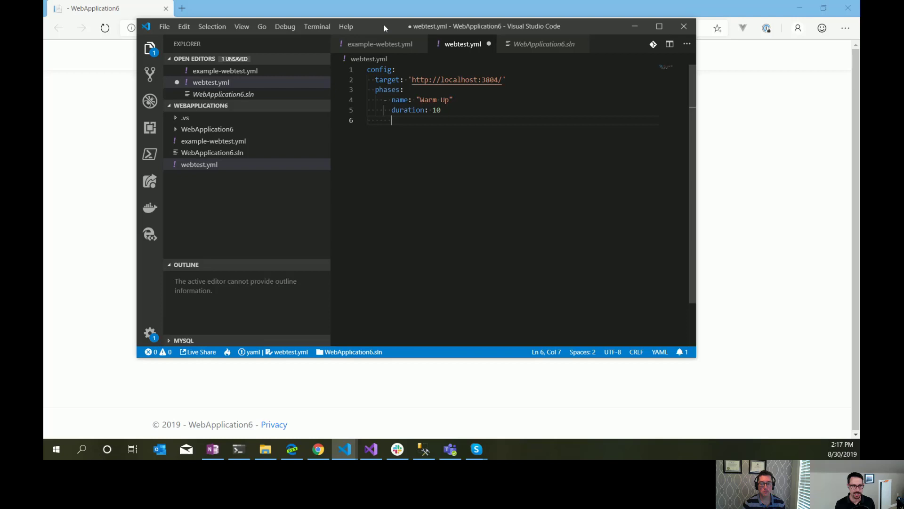
pyautogui.write('ar')
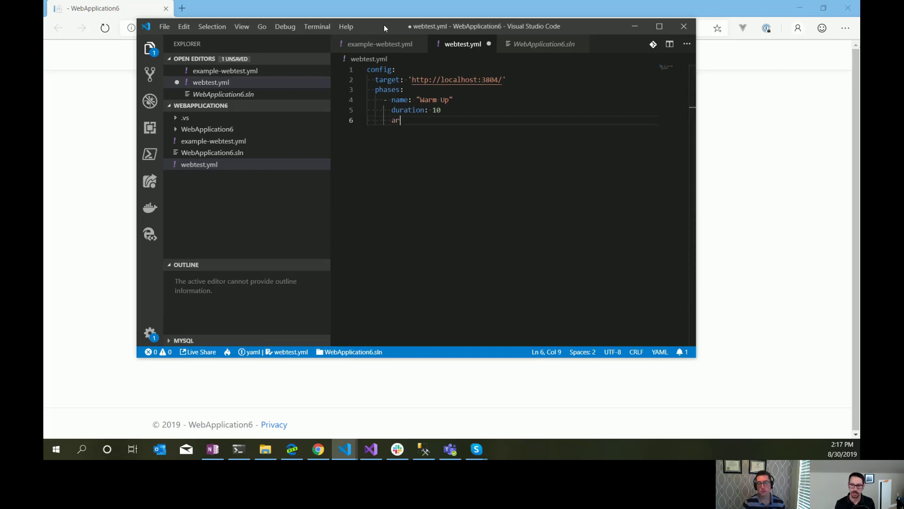
pyautogui.write('rivalRate: 5')
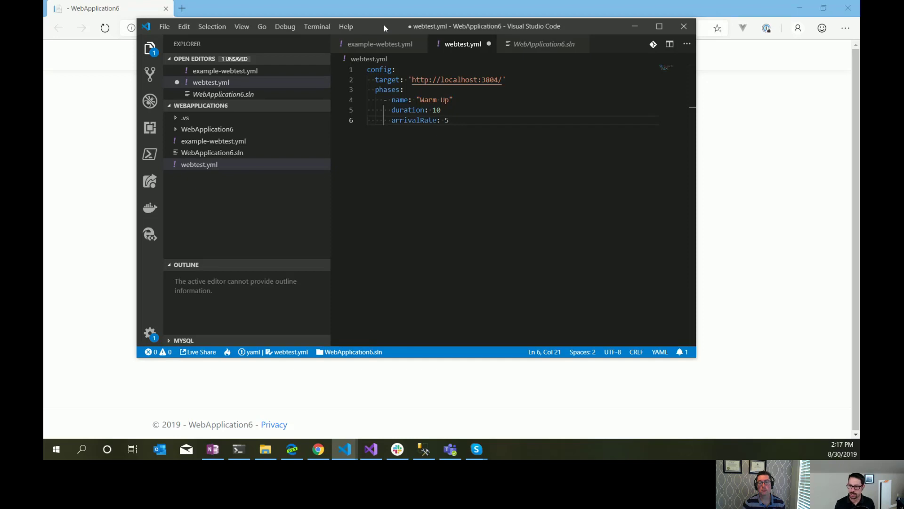
pyautogui.press('enter')
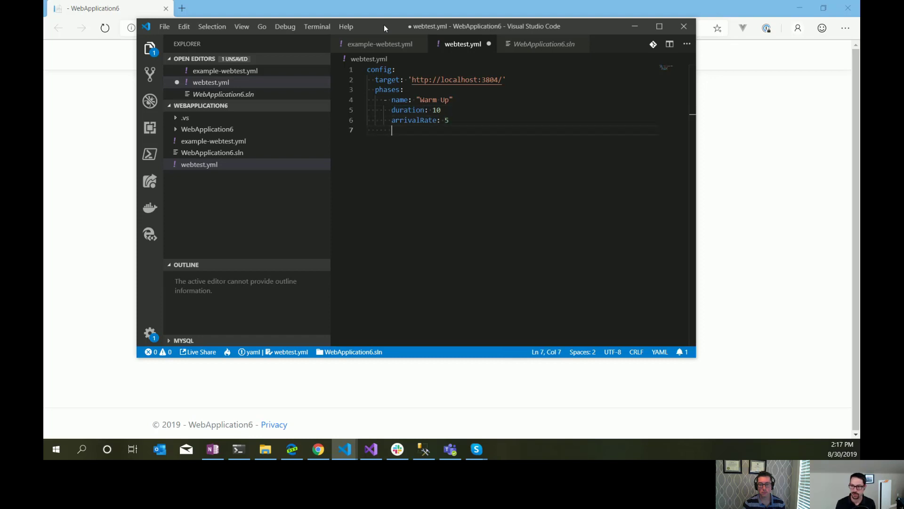
# Add an Actual Test phase with duration 30 and arrival rate 20
pyautogui.press('Backspace')
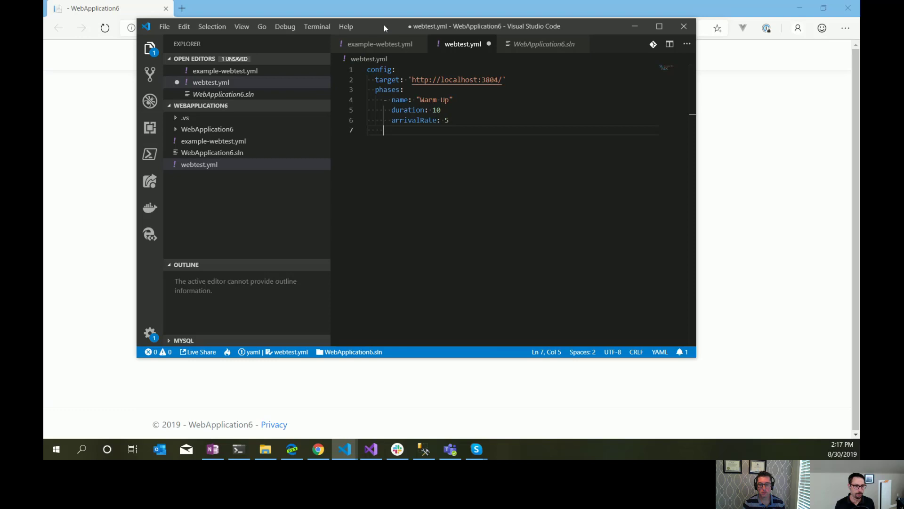
pyautogui.write('- name:')
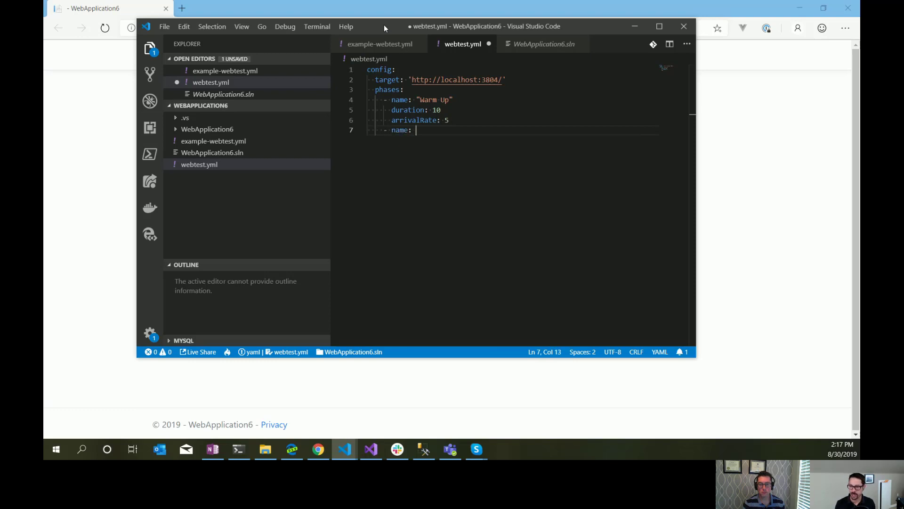
pyautogui.write('"Actual "')
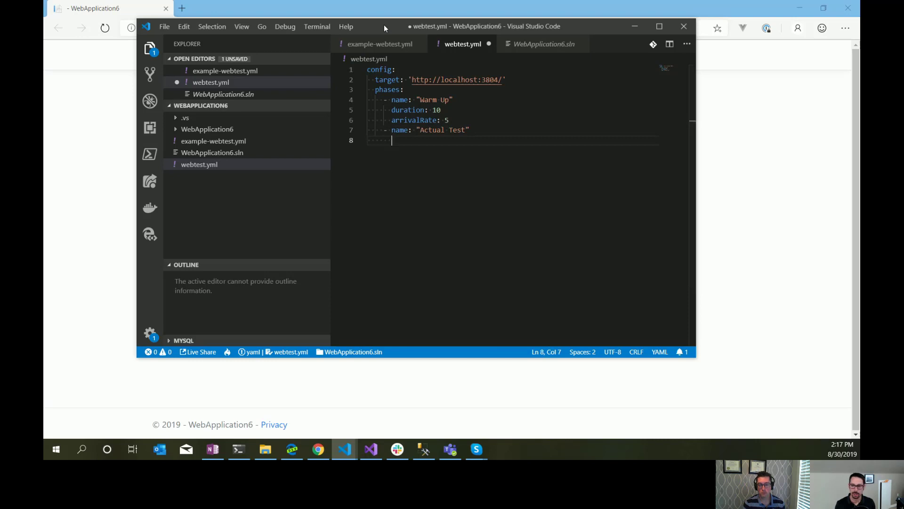
pyautogui.write('duration:')
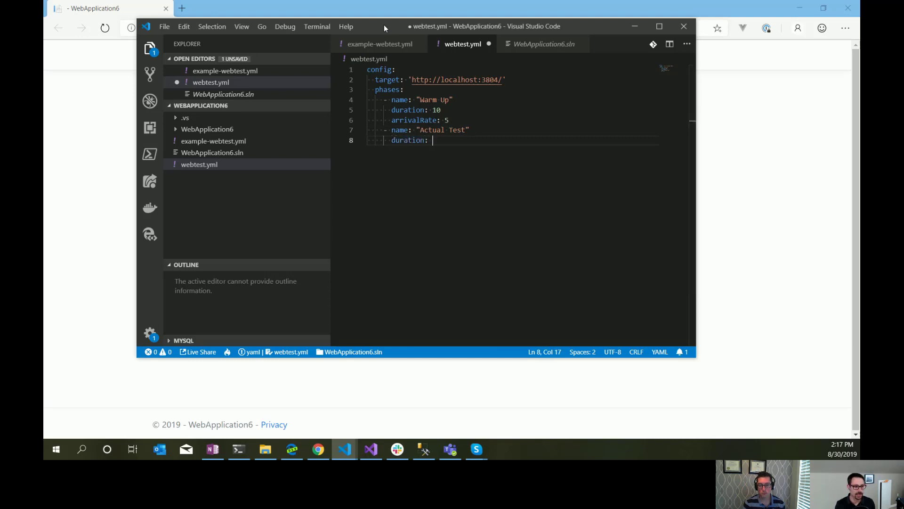
pyautogui.write('30')
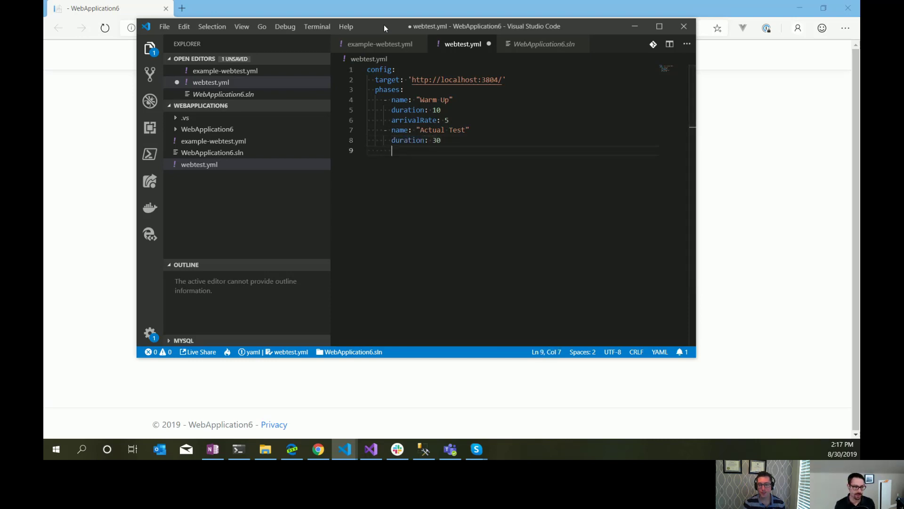
pyautogui.write('arrivalRag')
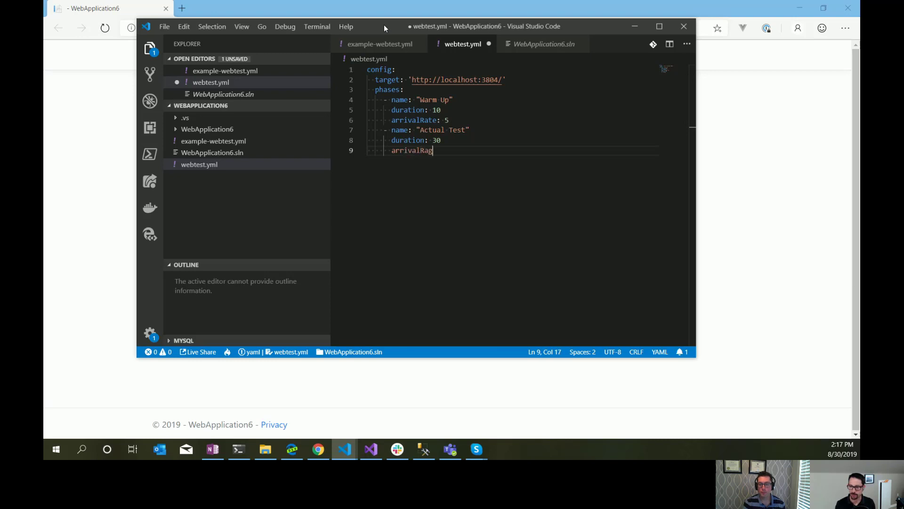
pyautogui.write('te:')
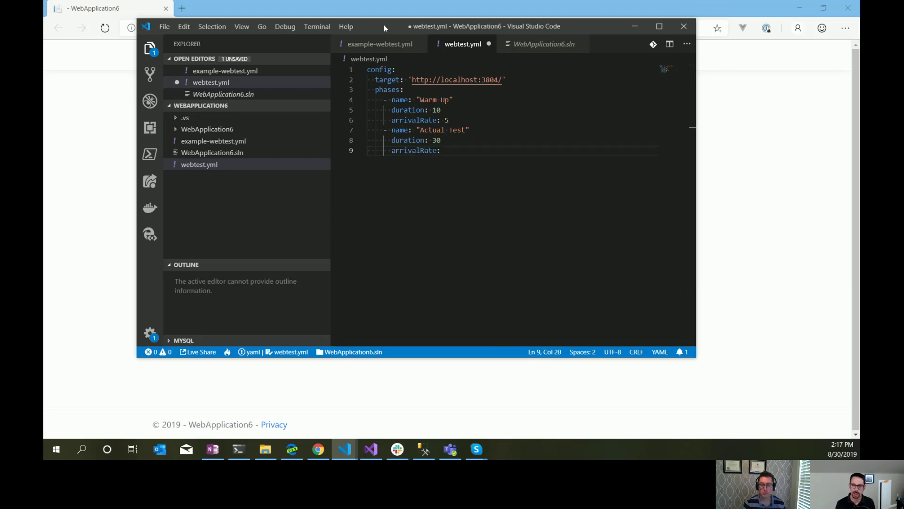
pyautogui.write('20')
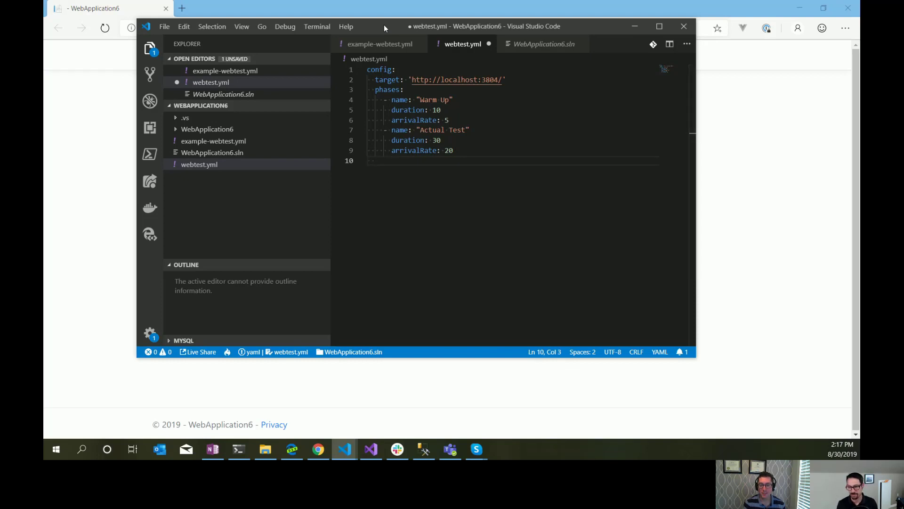
pyautogui.write('defual')
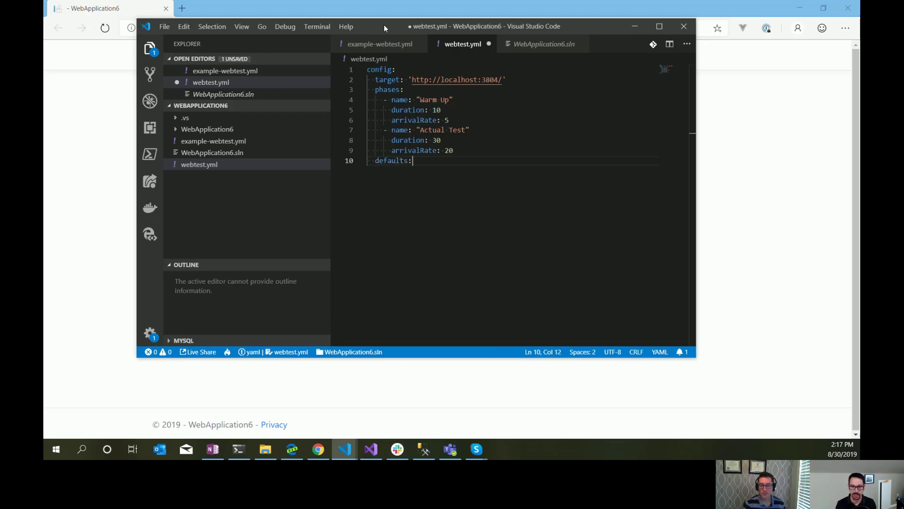
pyautogui.write('header')
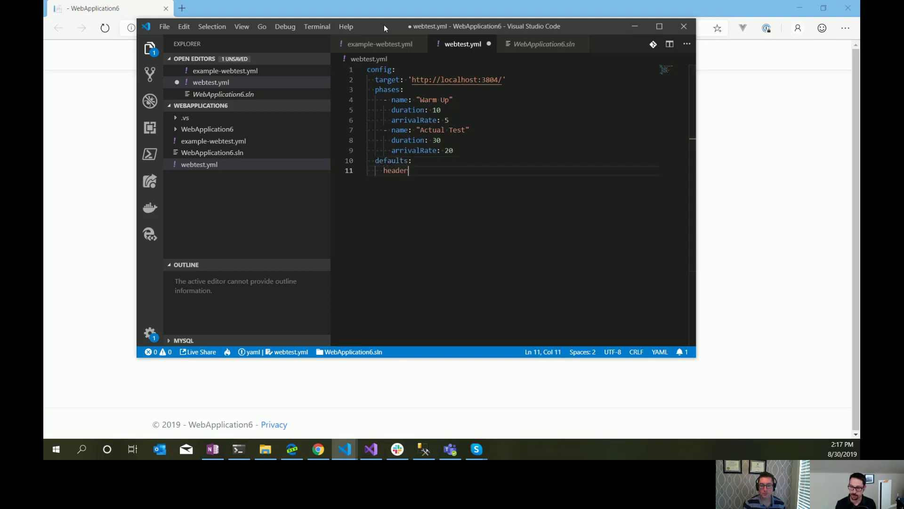
pyautogui.write('s:')
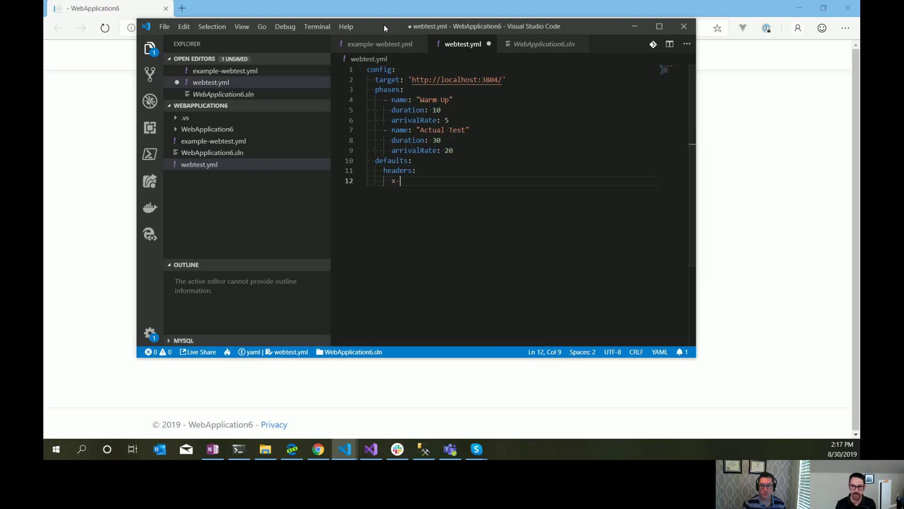
pyautogui.write('api-key: "')
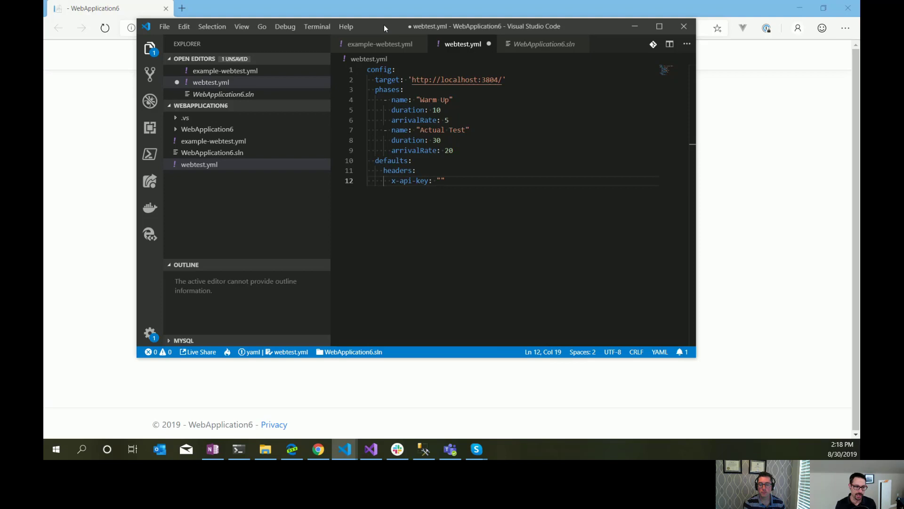
pyautogui.write('{{ $processE')
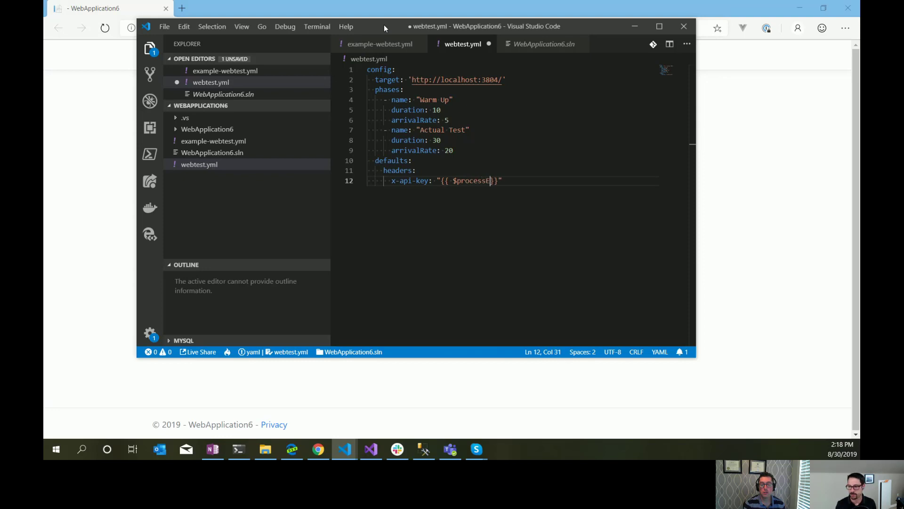
pyautogui.write('nvironment.SERVICE)')
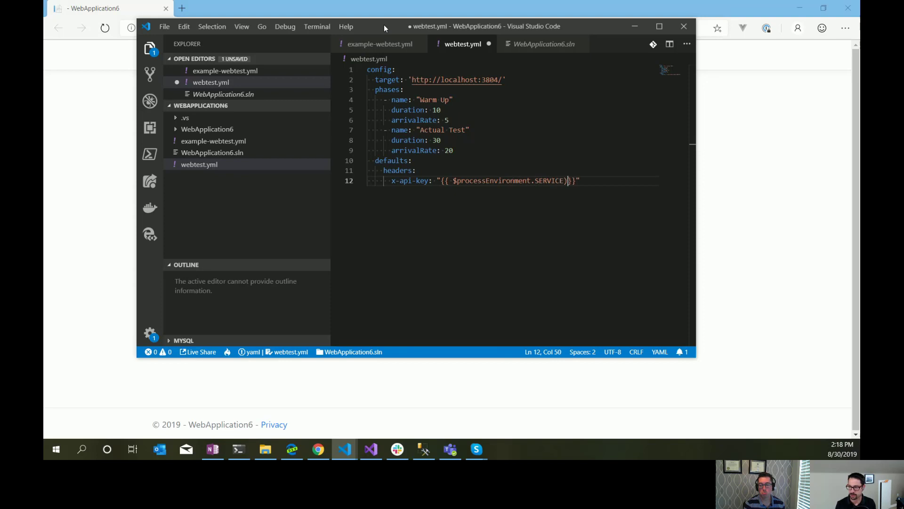
pyautogui.write('_PAI')
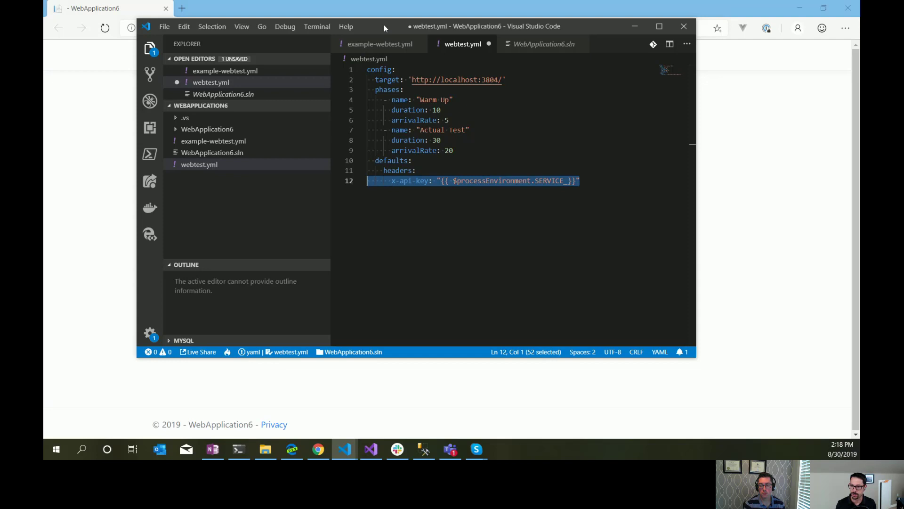
pyautogui.press('Delete')
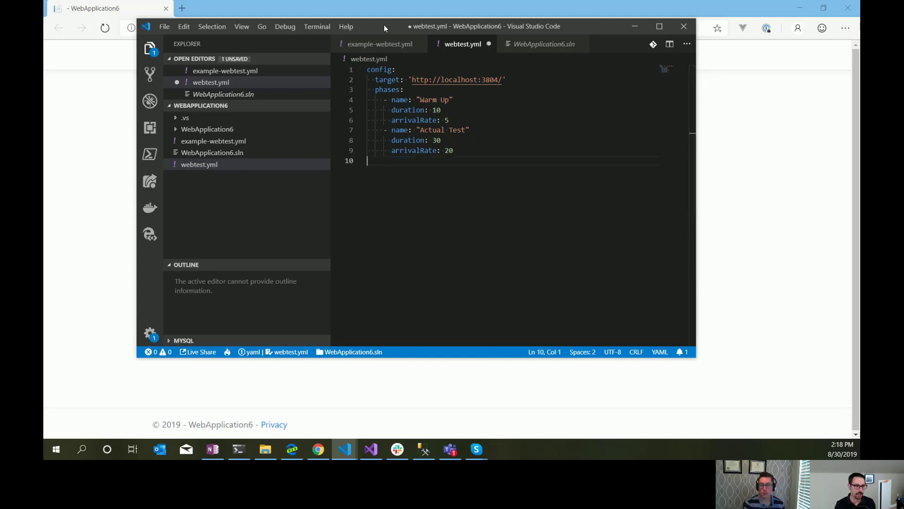
# Add a Typical Flow scenario that gets "/" and thinks for 1 second
pyautogui.write('c')
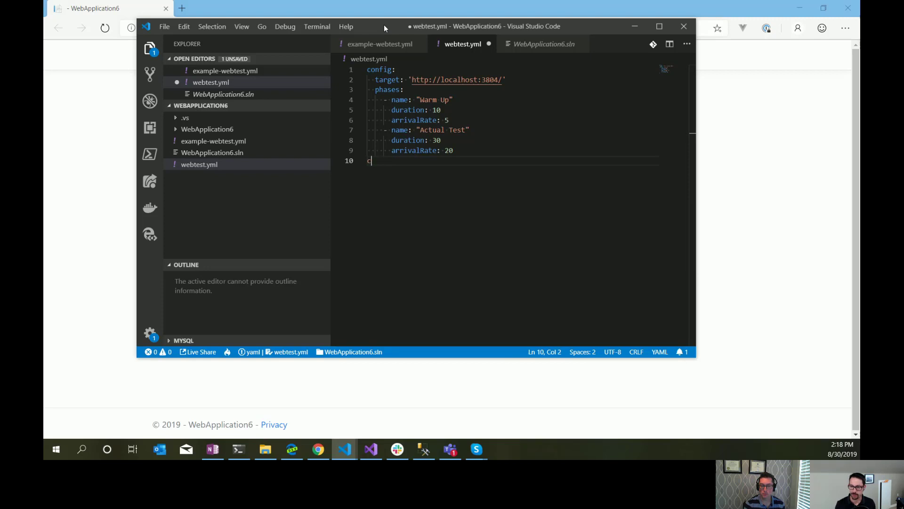
pyautogui.write('cenarios:')
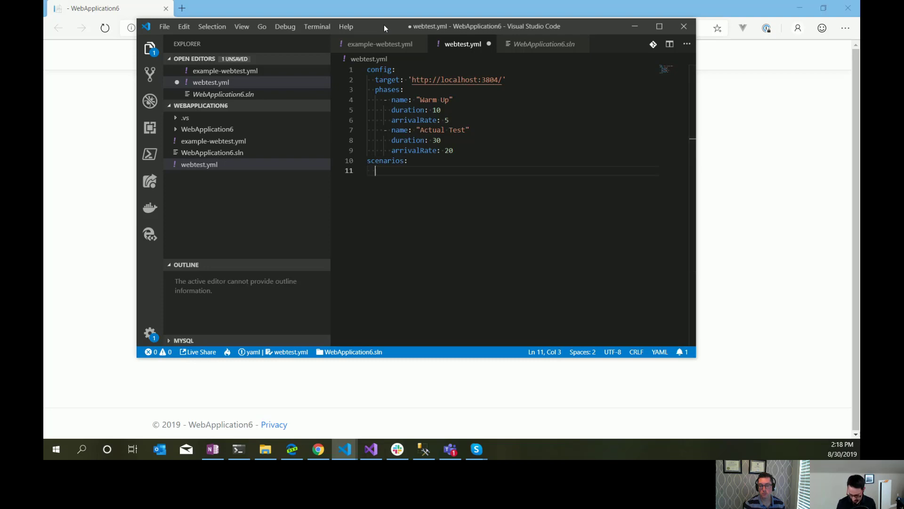
pyautogui.write('- name: "')
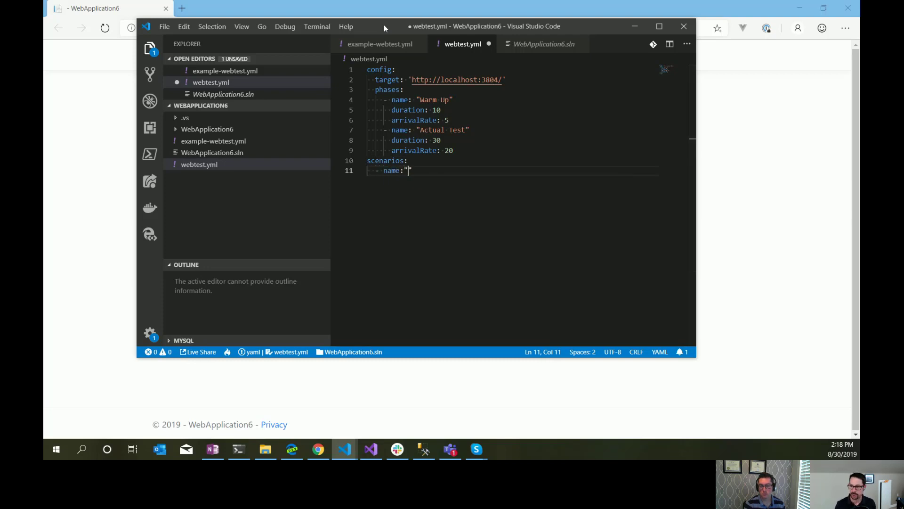
pyautogui.write('Typi')
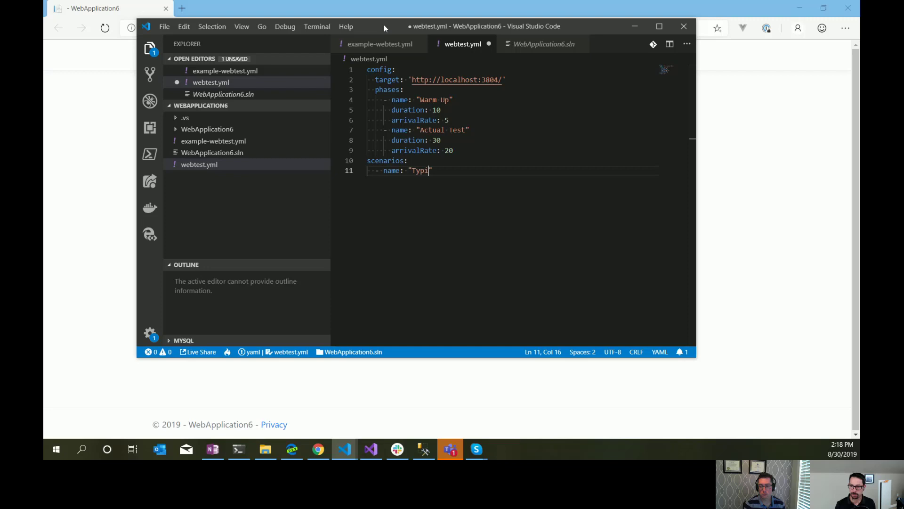
pyautogui.write('cal Flow')
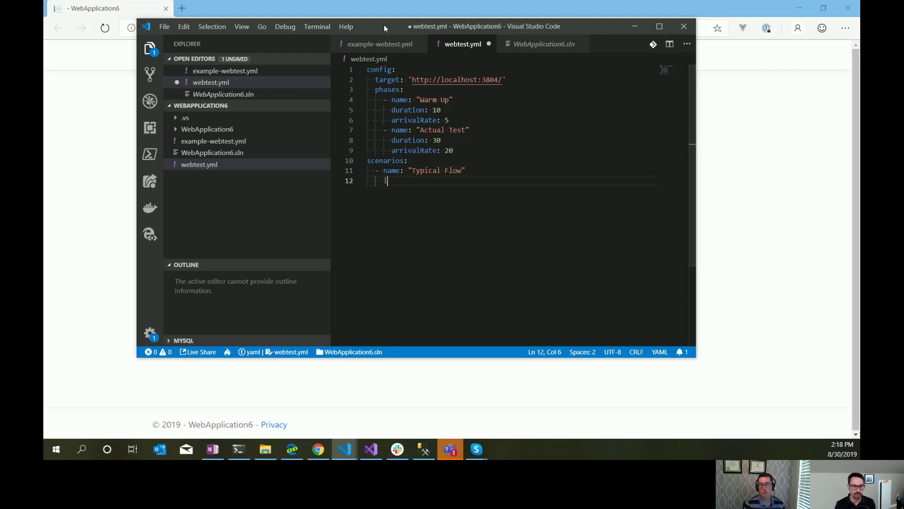
pyautogui.write('flow:')
pyautogui.write('-')
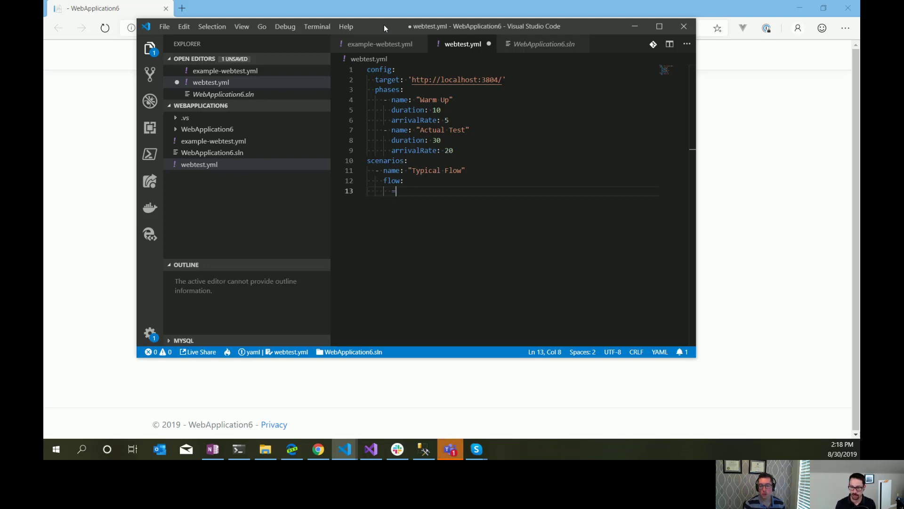
pyautogui.write('get:')
pyautogui.write('- think:')
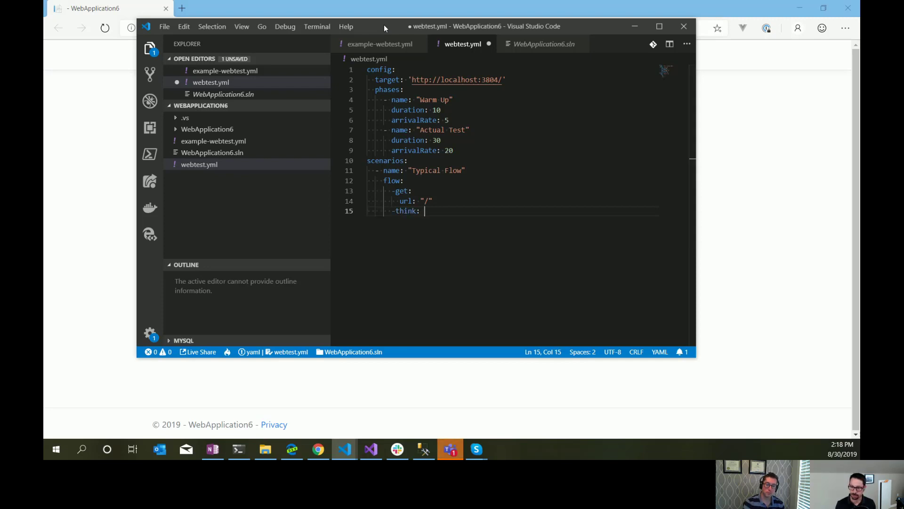
pyautogui.write('1')
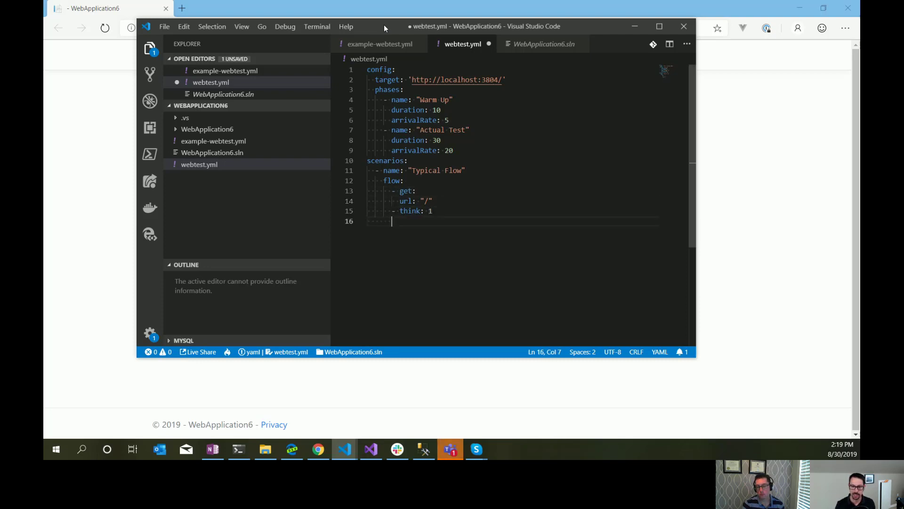
# Add a second get request with url "/home/privacy" to the flow
pyautogui.write('- get:')
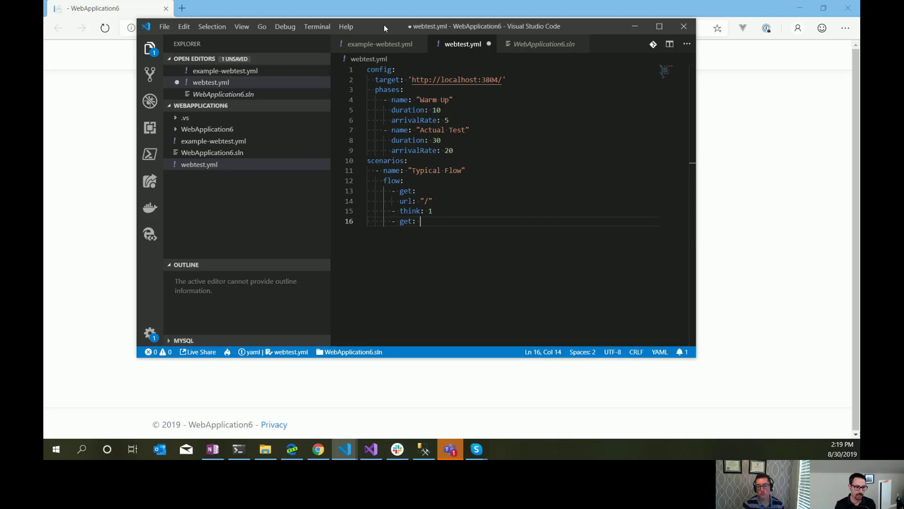
pyautogui.write('url')
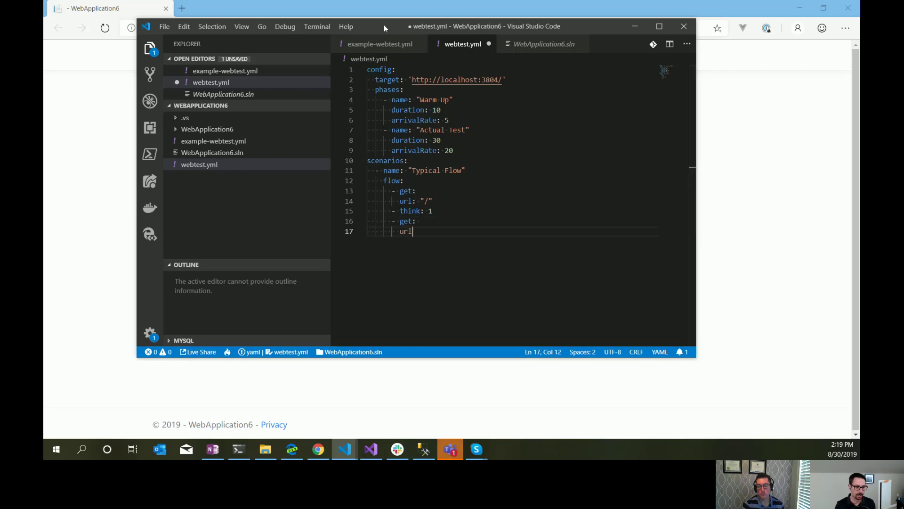
pyautogui.write(': "/home"')
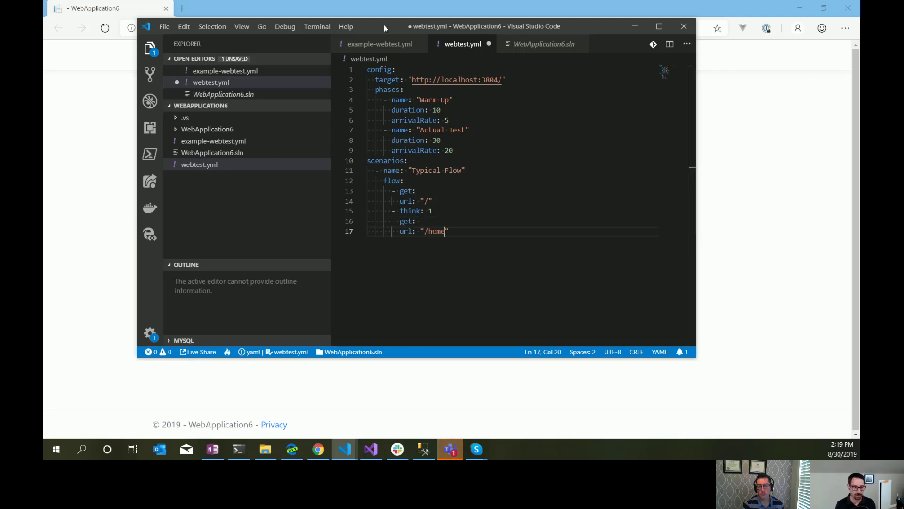
pyautogui.write('priv')
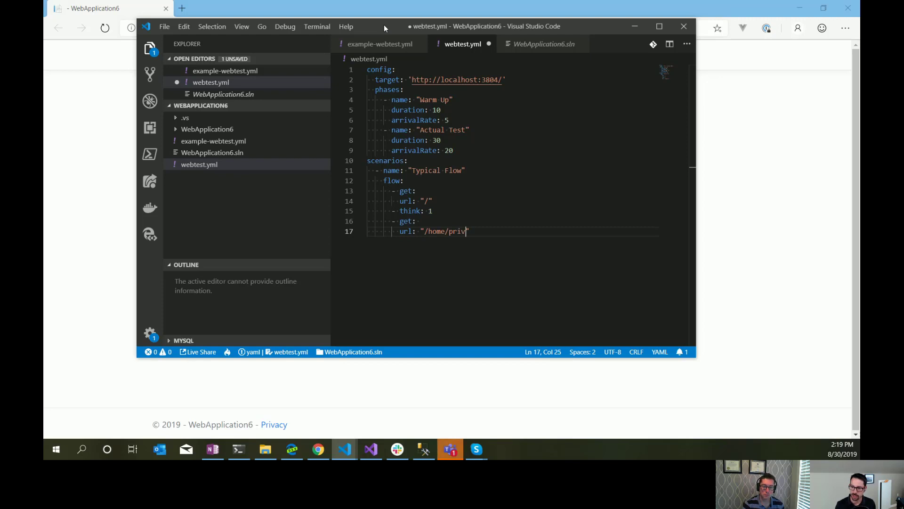
pyautogui.write('acy')
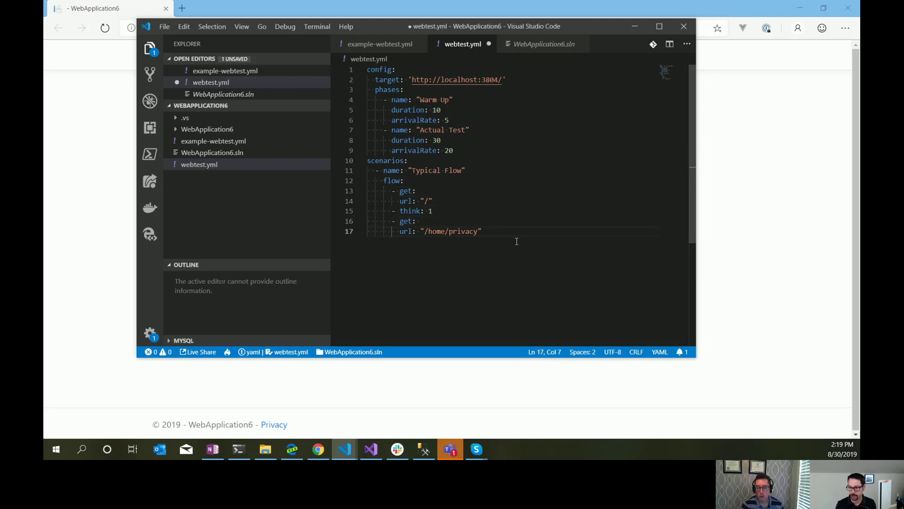
# Indent the url entries beneath their get requests and save webtest.yml
pyautogui.click(482, 230)
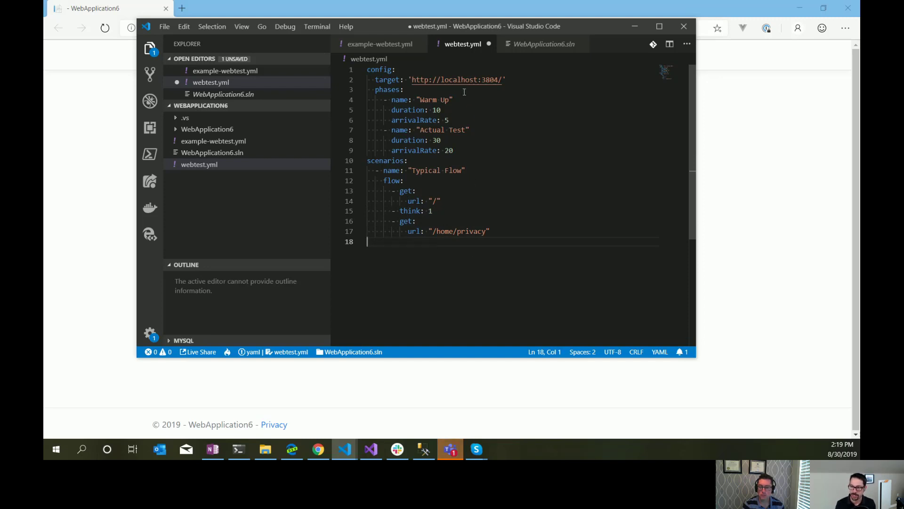
pyautogui.click(449, 120)
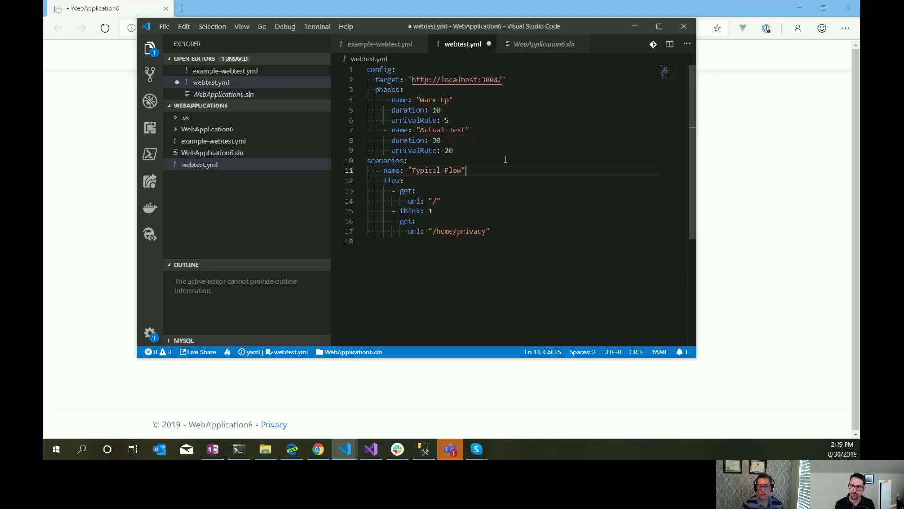
pyautogui.click(408, 161)
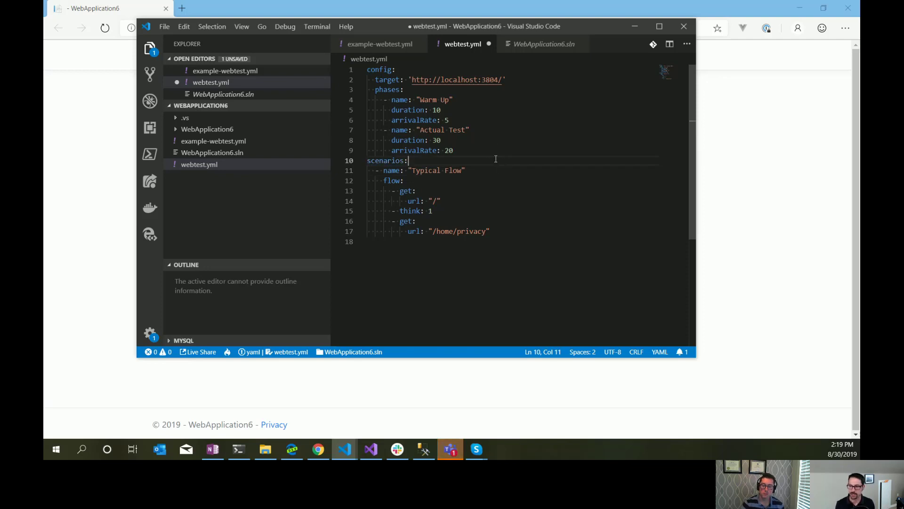
pyautogui.press('ctrl+s')
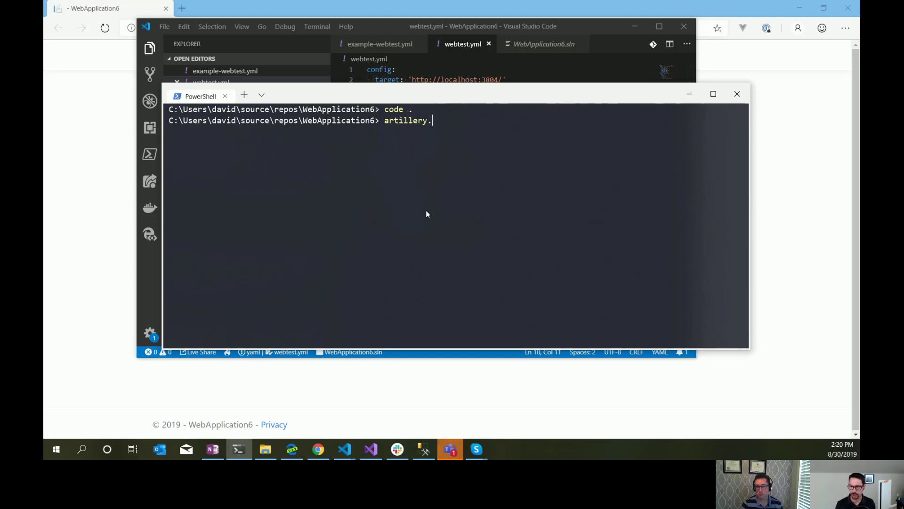
# Run artillery run .\webtest.yml and review reports showing every request returning 404
pyautogui.write('run')
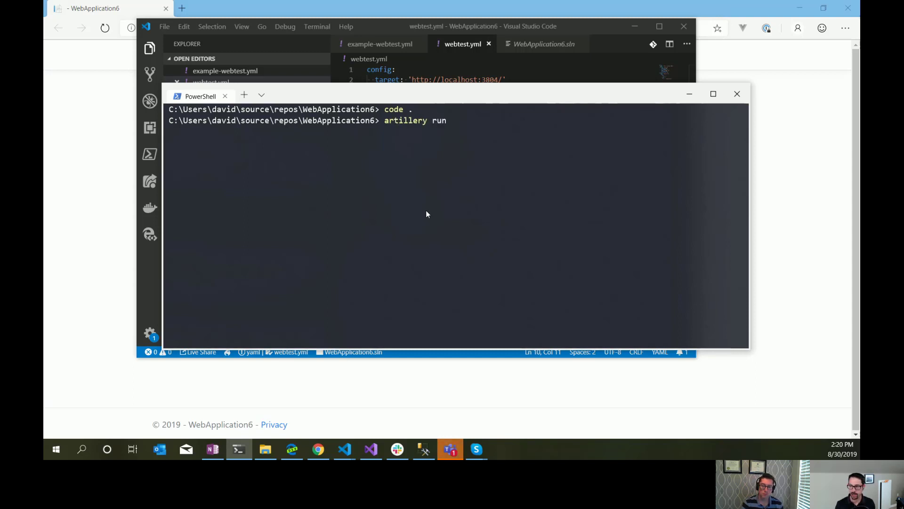
pyautogui.write('.\\WebApplication6.sl')
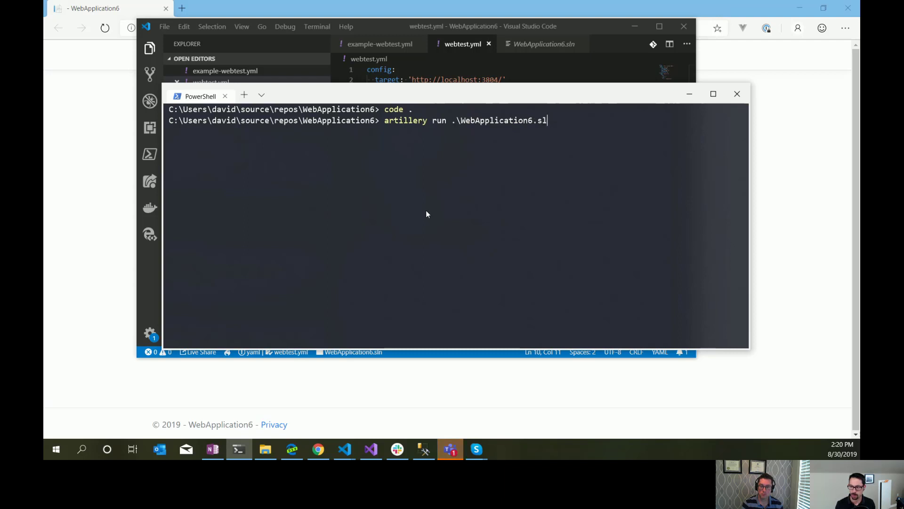
pyautogui.write('webtest.yml')
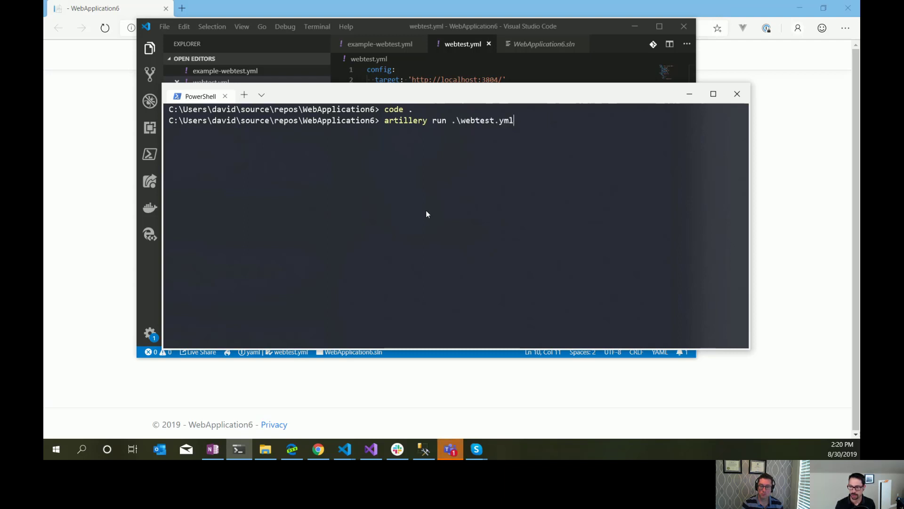
pyautogui.press('Enter')
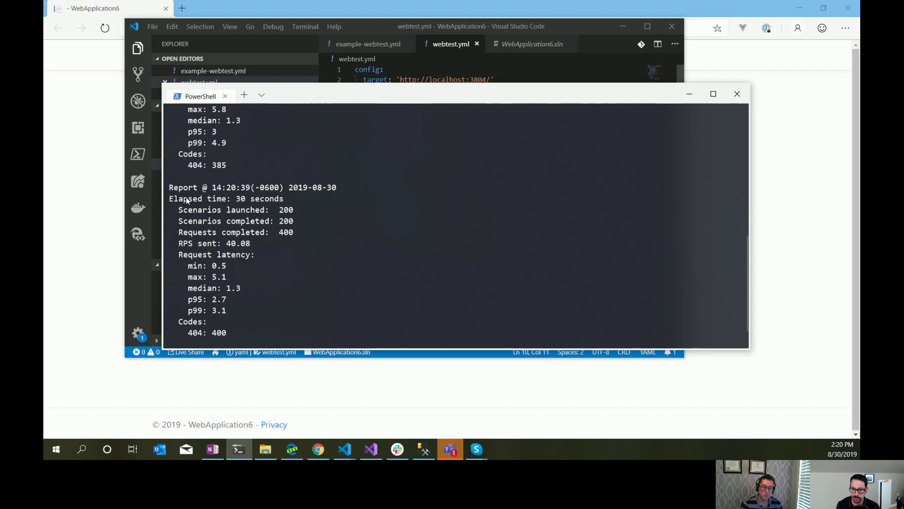
pyautogui.scroll(-3)
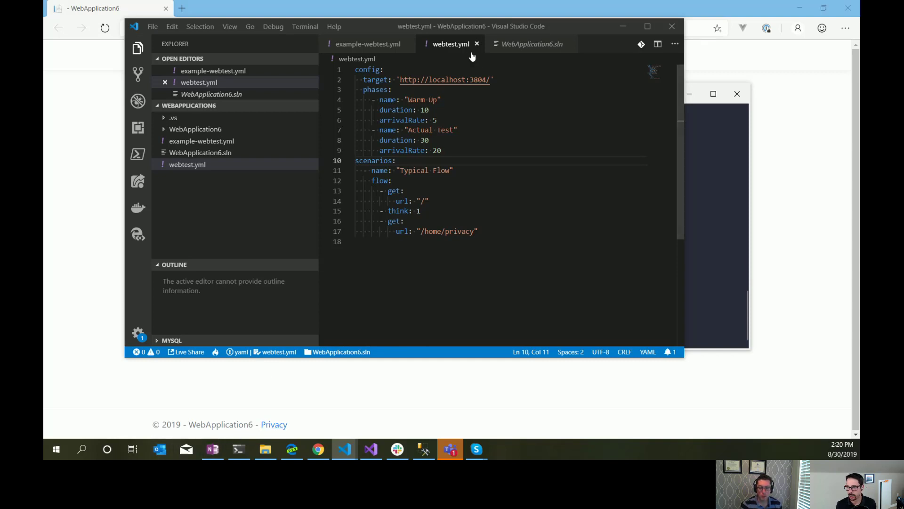
pyautogui.press('Backspace')
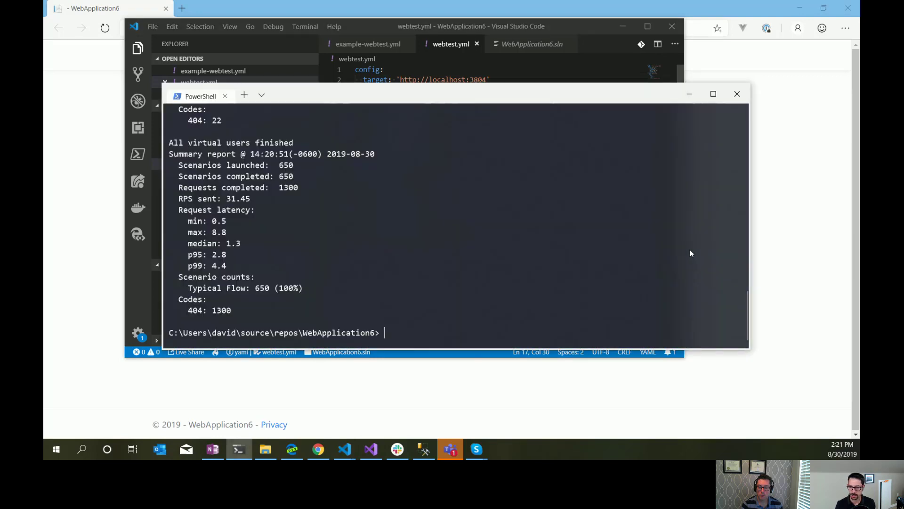
# Rerun artillery run .\webtest.yml and check that all 1300 requests return 200
pyautogui.write('artillery run .\\webtest.yml')
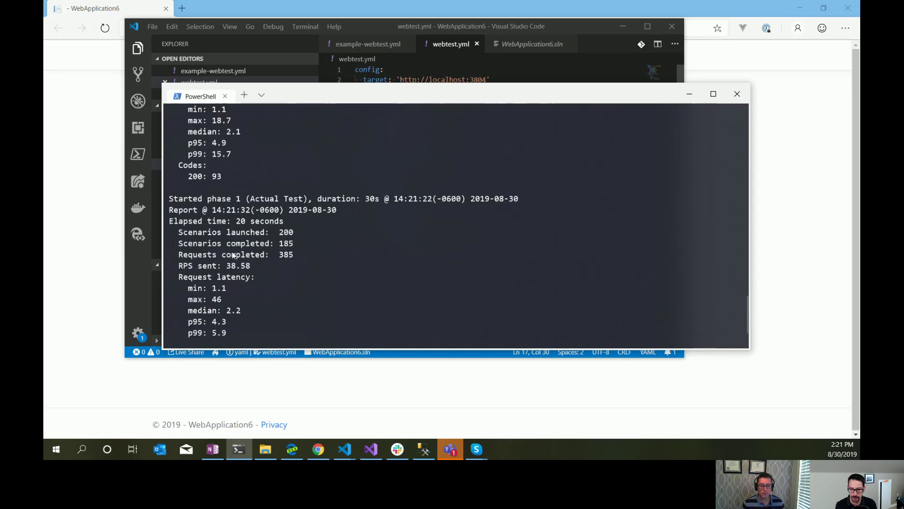
pyautogui.scroll(-3)
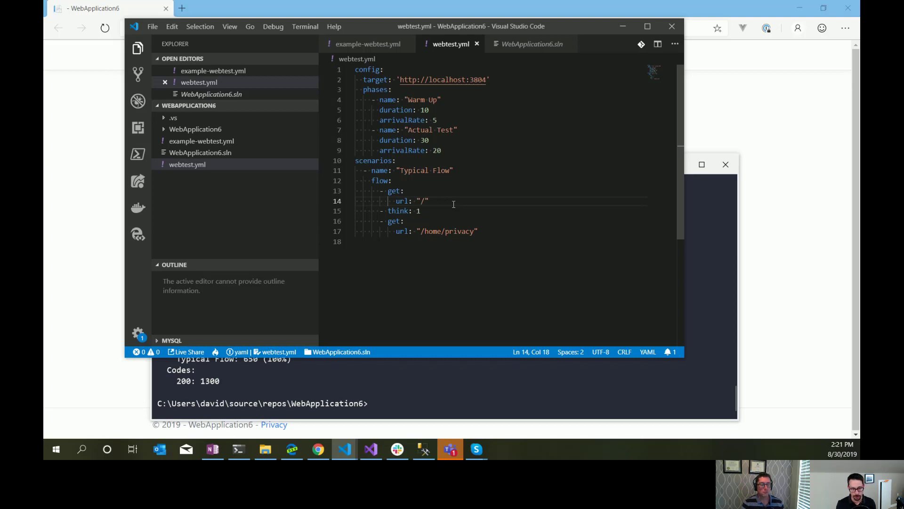
# Change the first request url to "/?n={{n}}"
pyautogui.write('n')
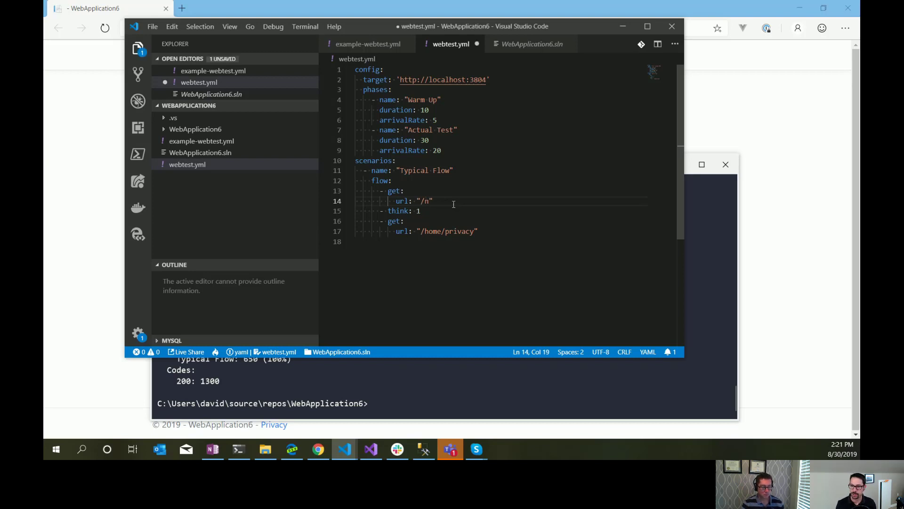
pyautogui.write('?')
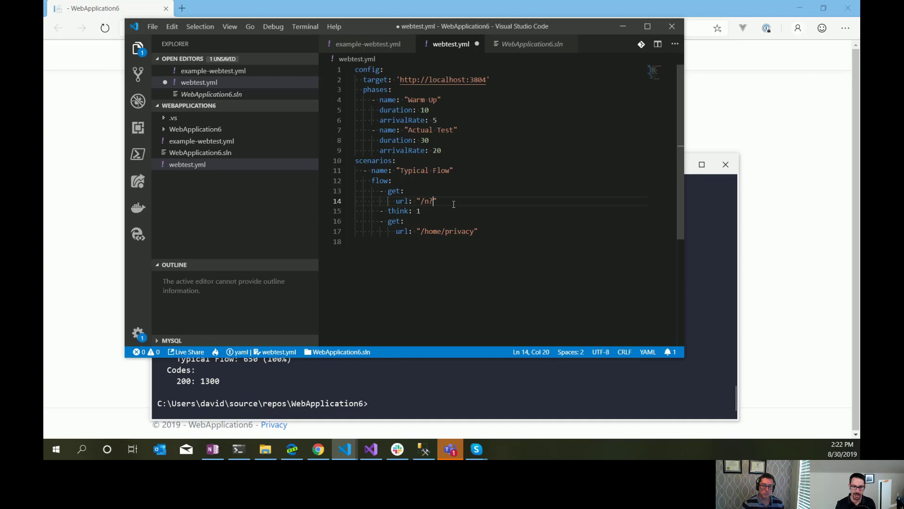
pyautogui.write('={{')
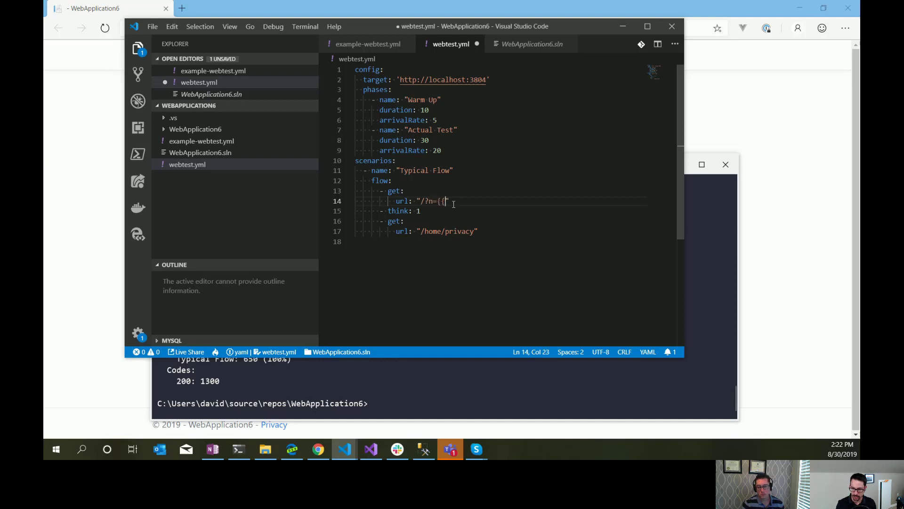
pyautogui.write('n}}')
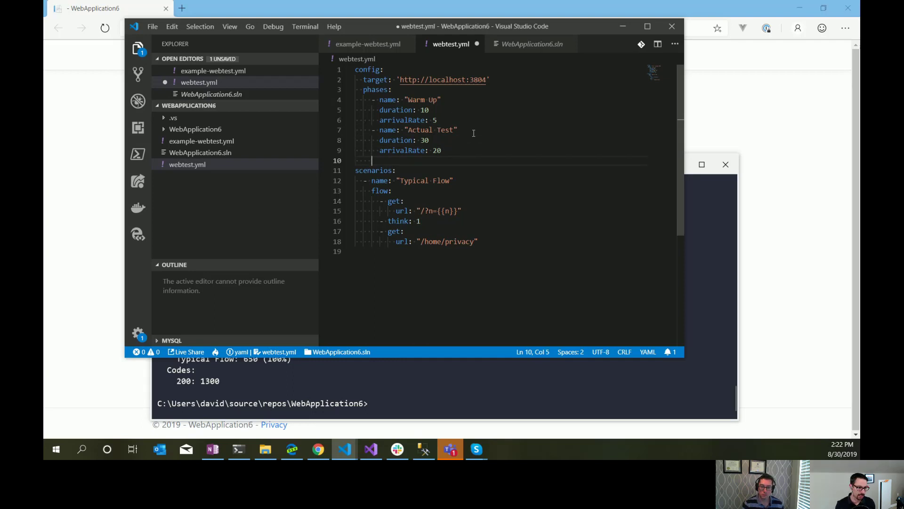
# Add a config variables block listing n values 1 through 5
pyautogui.write('d')
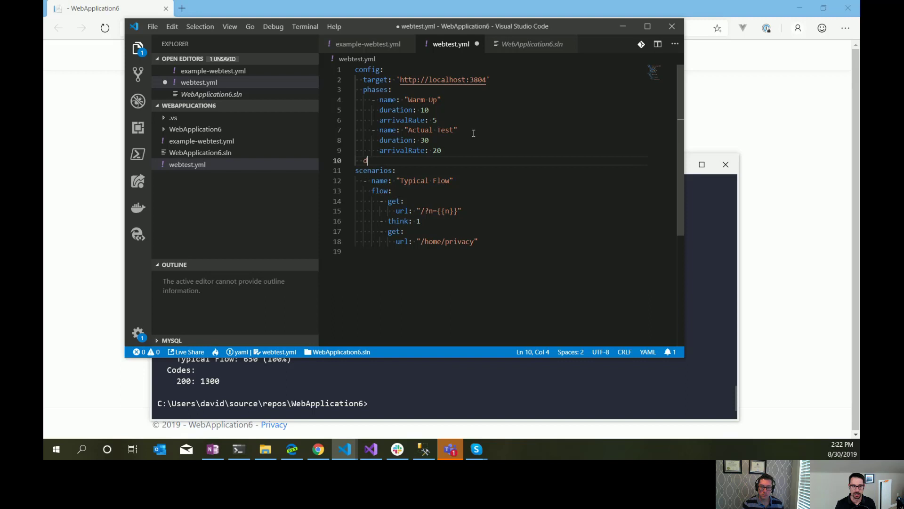
pyautogui.write('variables:')
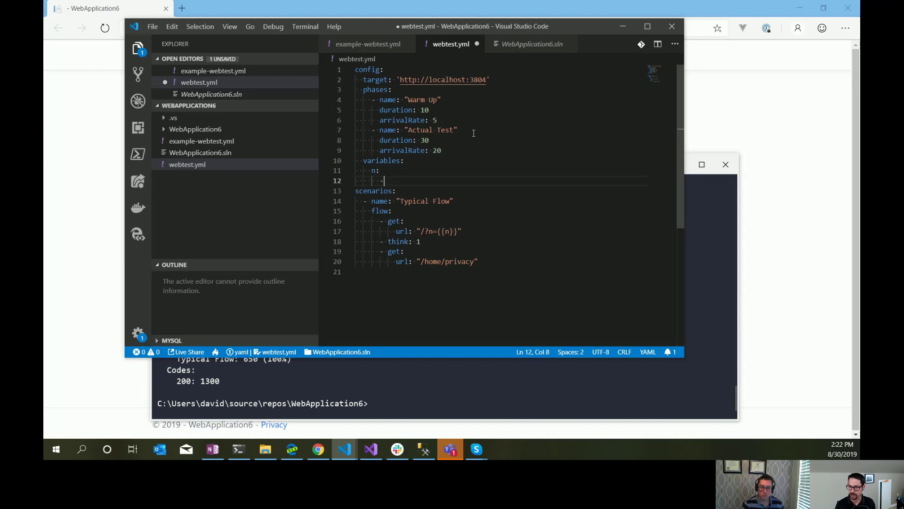
pyautogui.write('1')
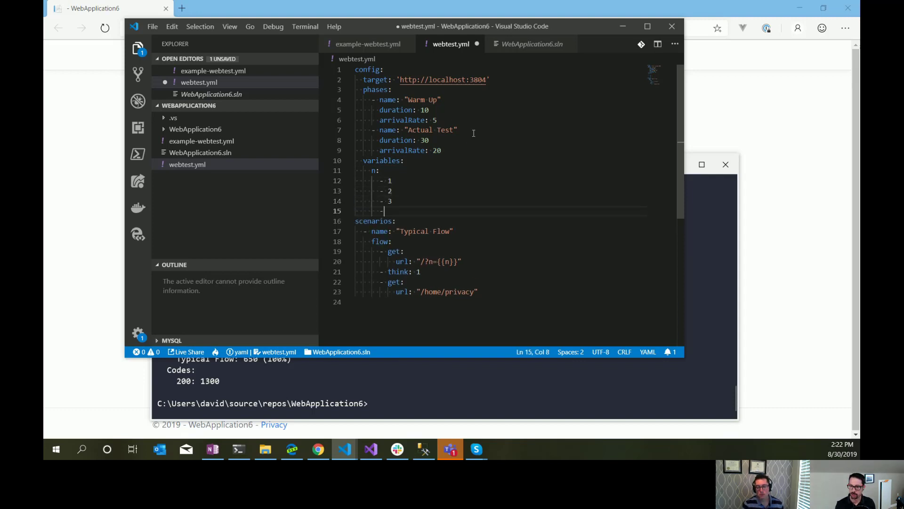
pyautogui.write('4')
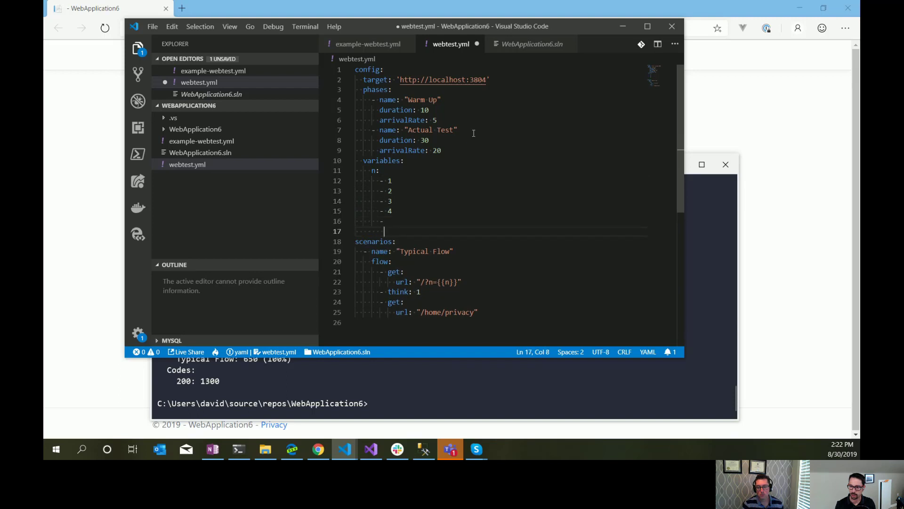
pyautogui.write('5')
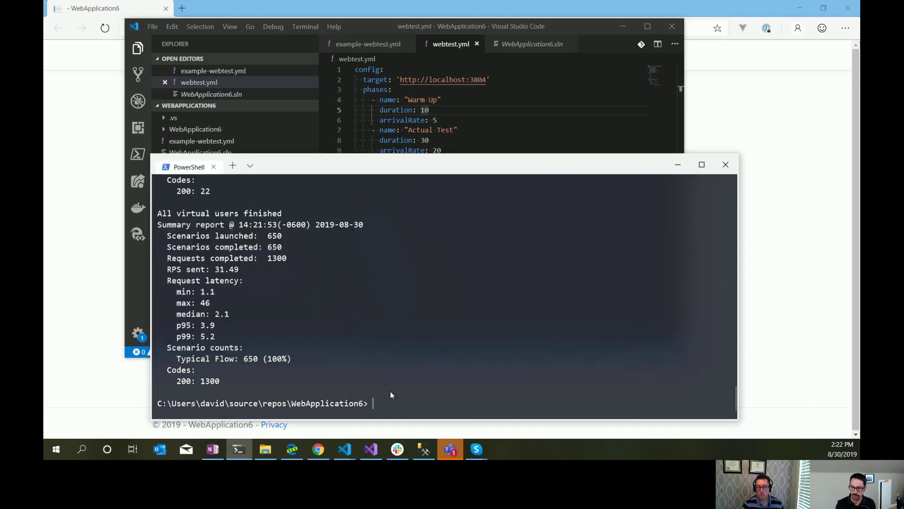
# Rerun artillery run .\webtest.yml and check the summary: 1245 responses of 200, 55 of 500
pyautogui.write('artillery run .\\webtest.yml')
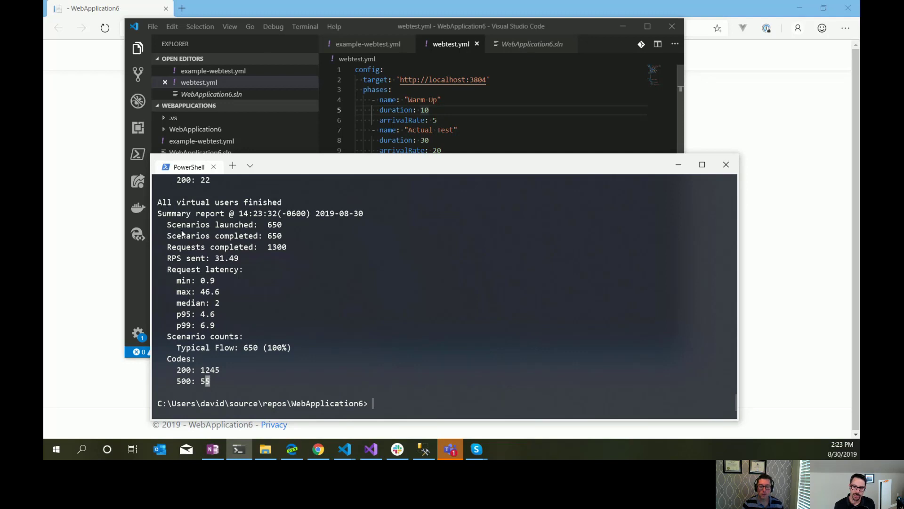
pyautogui.moveTo(208, 262)
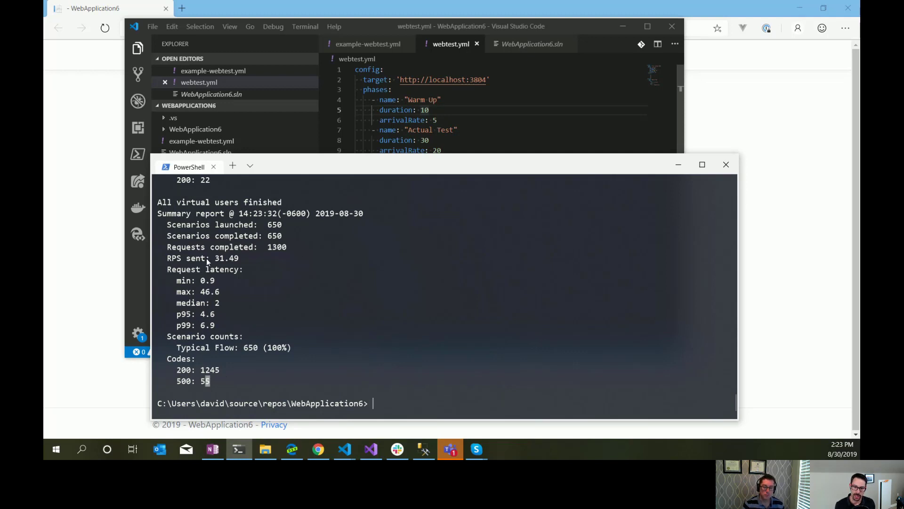
pyautogui.moveTo(177, 388)
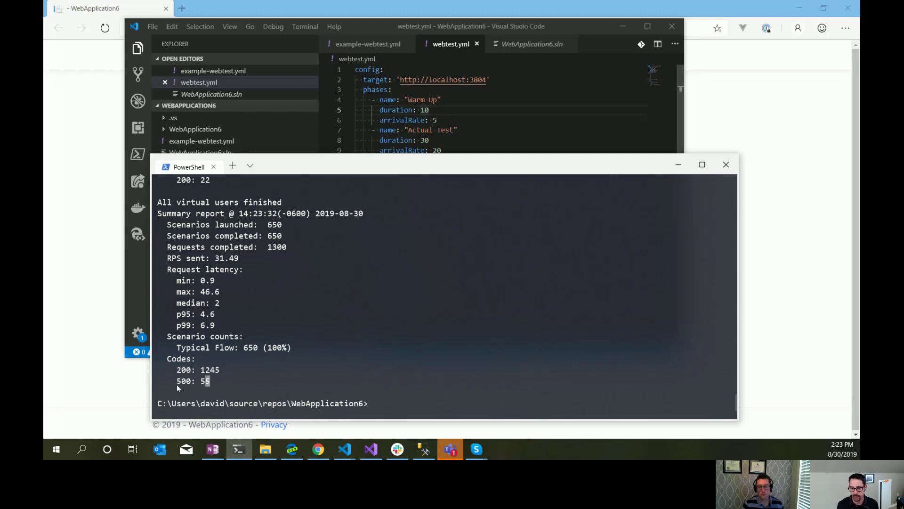
pyautogui.moveTo(209, 385)
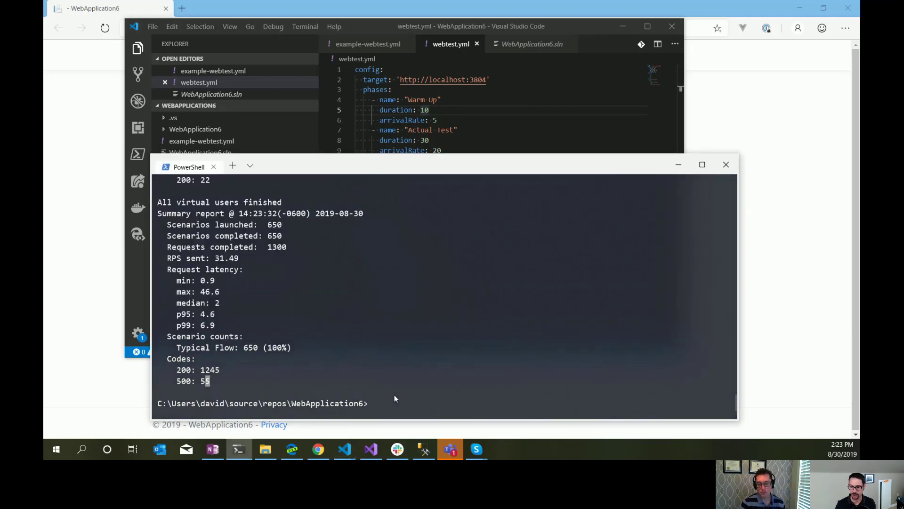
# Run artillery run -v '{ "n": [1,2,3,4,5]}' .\webtest.yml and read the invalid JSON error
pyautogui.write('artillery run .\\webtest.yml')
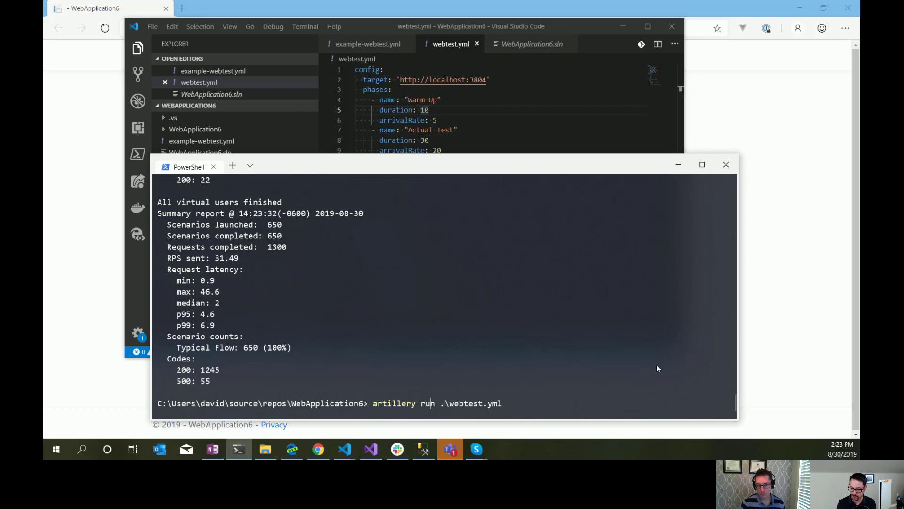
pyautogui.write('-v')
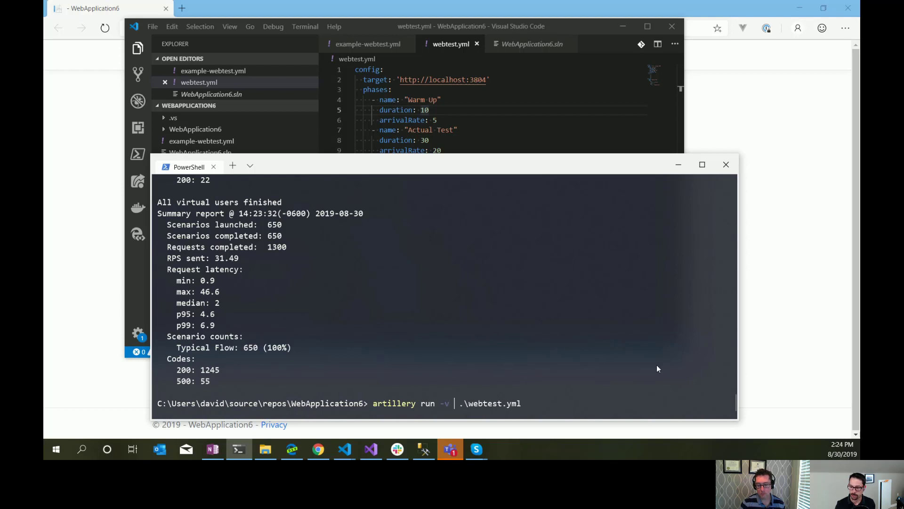
pyautogui.write("'{")
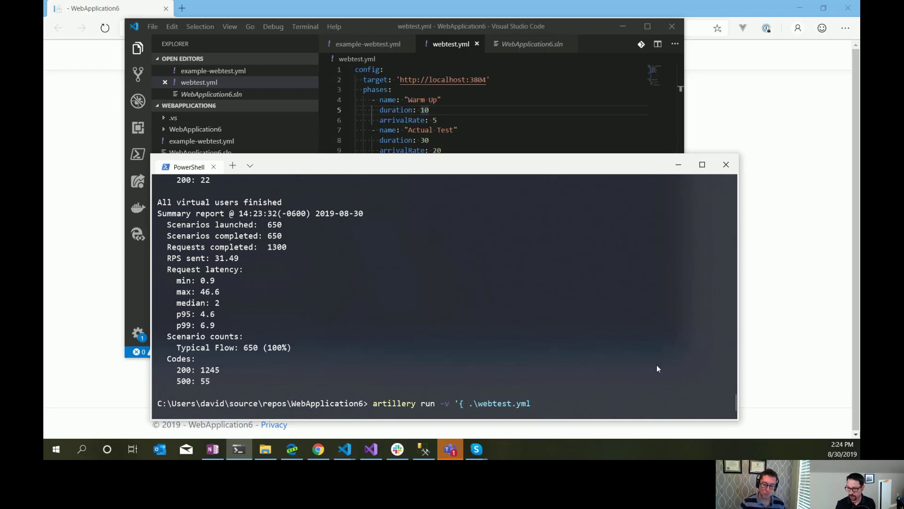
pyautogui.write('"n": [1,2,3,4')
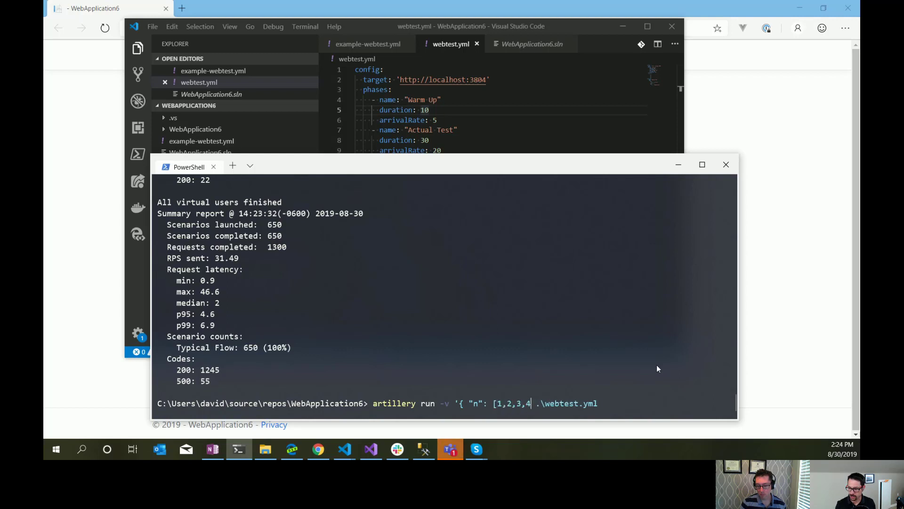
pyautogui.write(',5]')
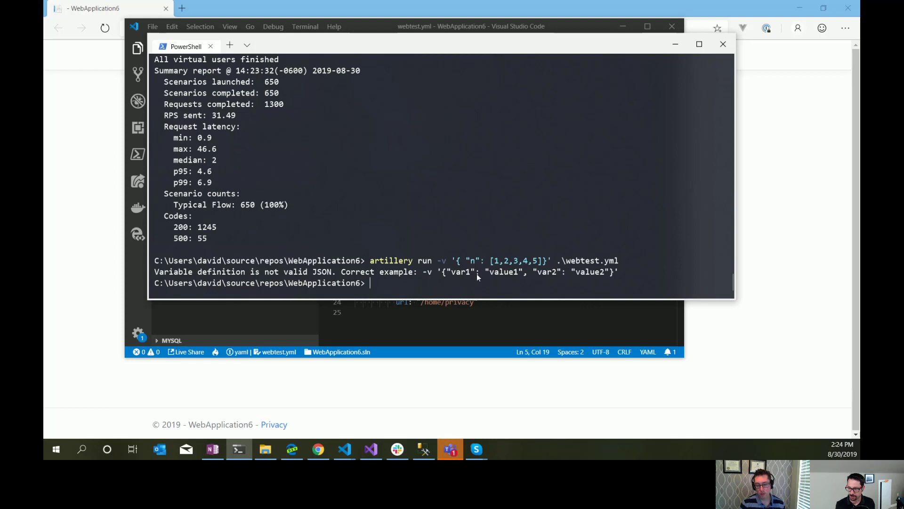
pyautogui.moveTo(639, 277)
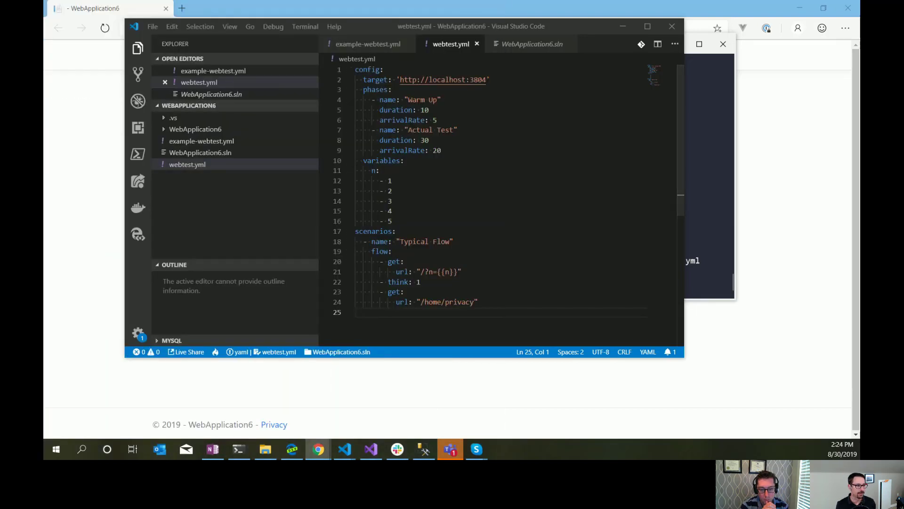
# Open Artillery's Script Reference page and scroll down to the Payload Files multiple-CSV example
pyautogui.click(317, 449)
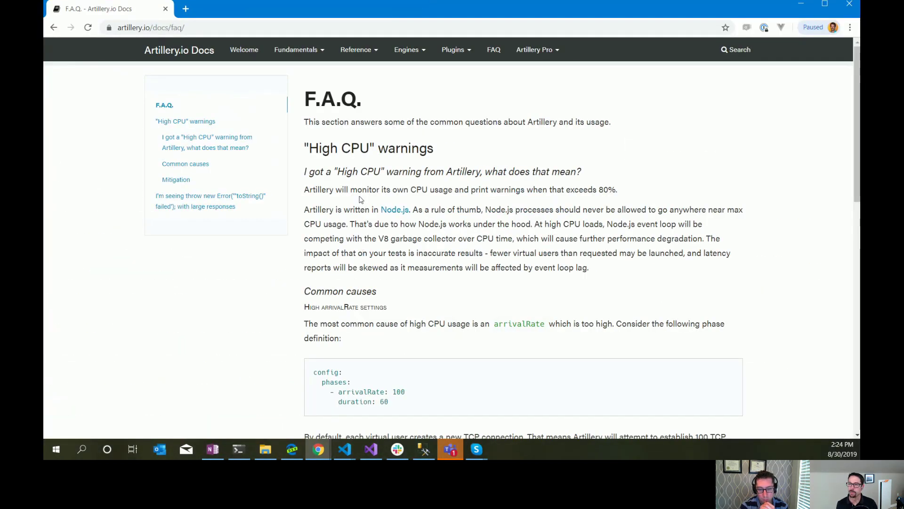
pyautogui.click(357, 48)
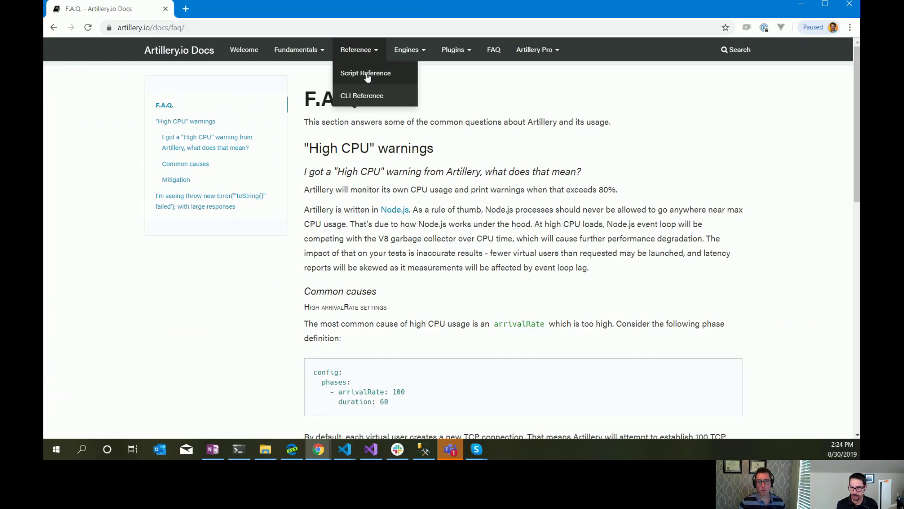
pyautogui.click(366, 72)
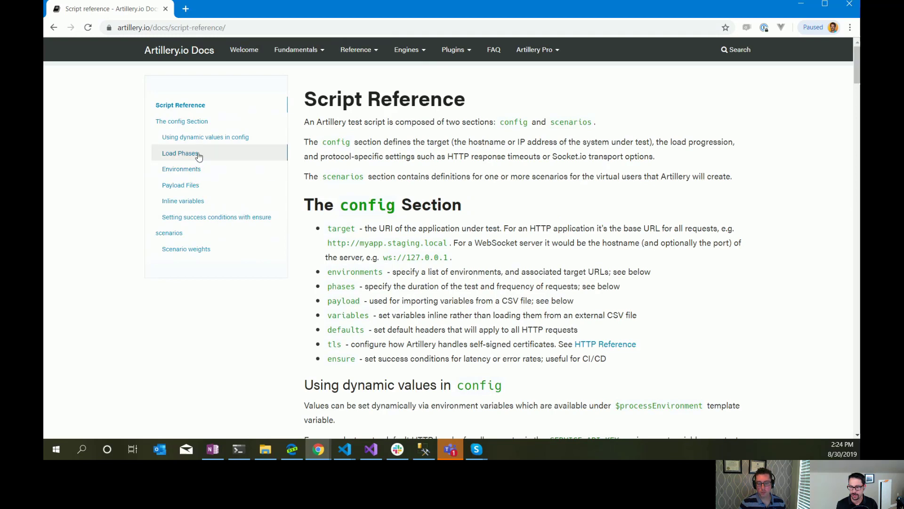
pyautogui.click(180, 153)
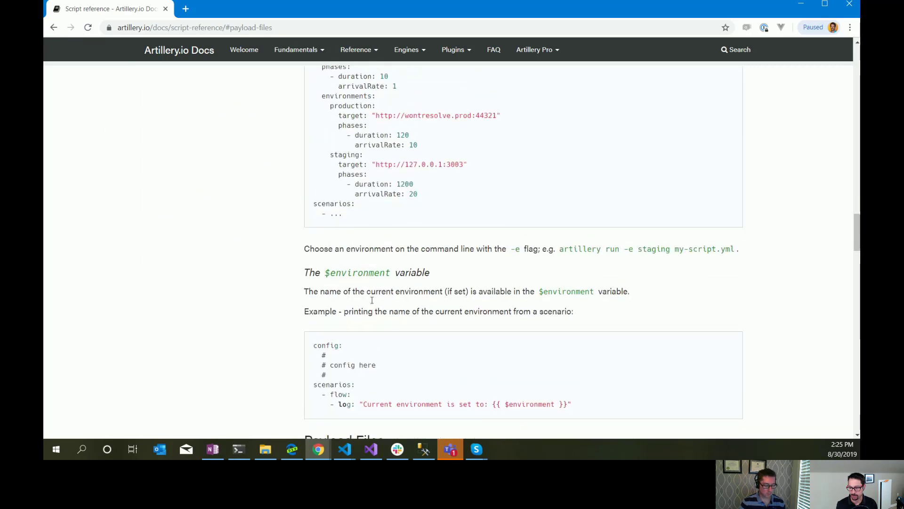
pyautogui.scroll(-3)
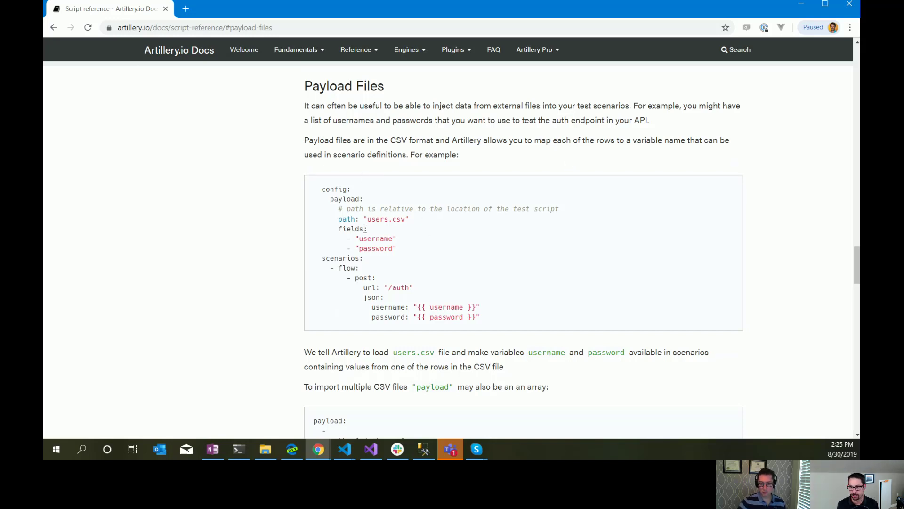
pyautogui.moveTo(340, 219)
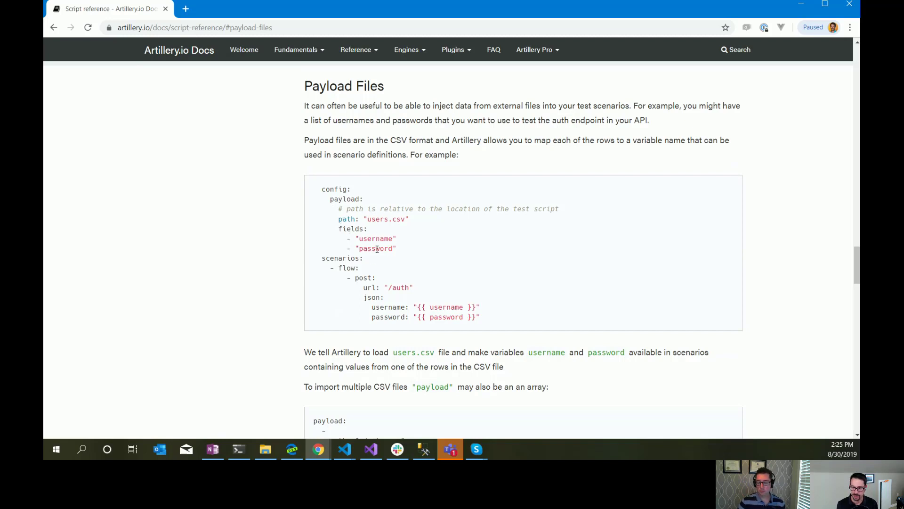
pyautogui.moveTo(367, 272)
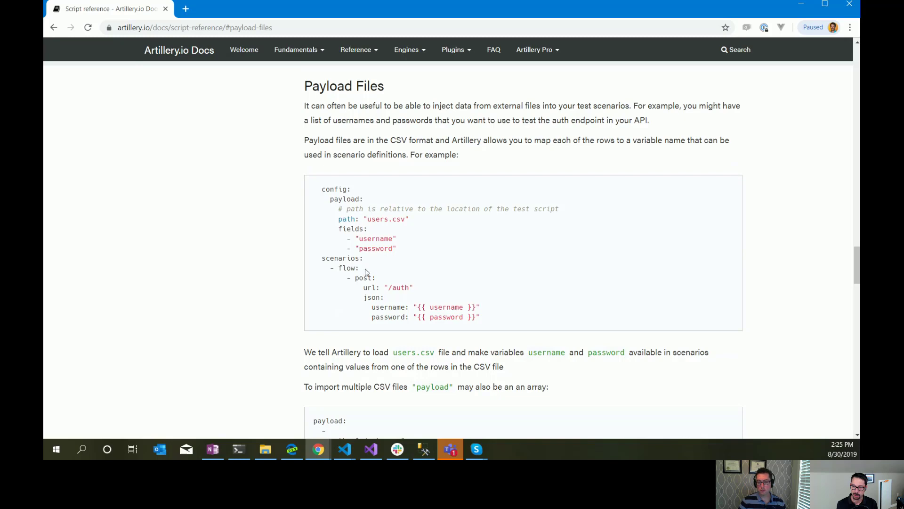
pyautogui.scroll(-3)
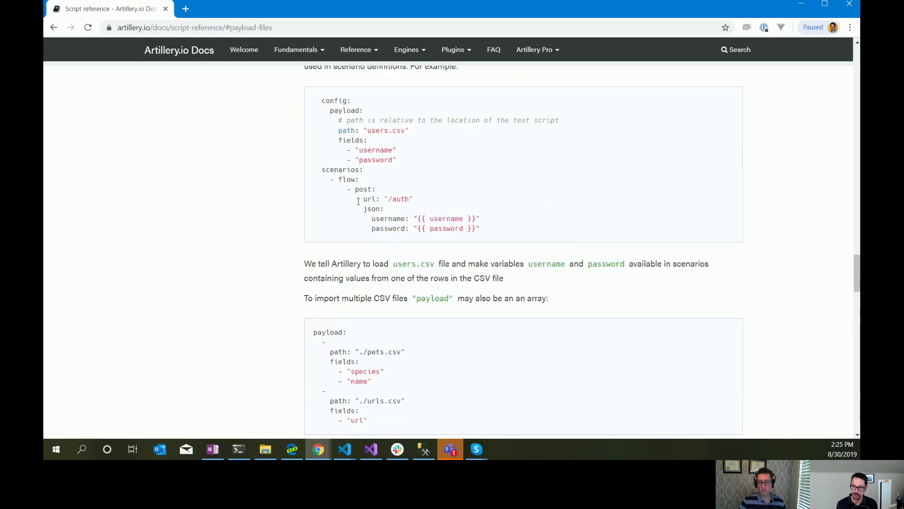
pyautogui.moveTo(429, 212)
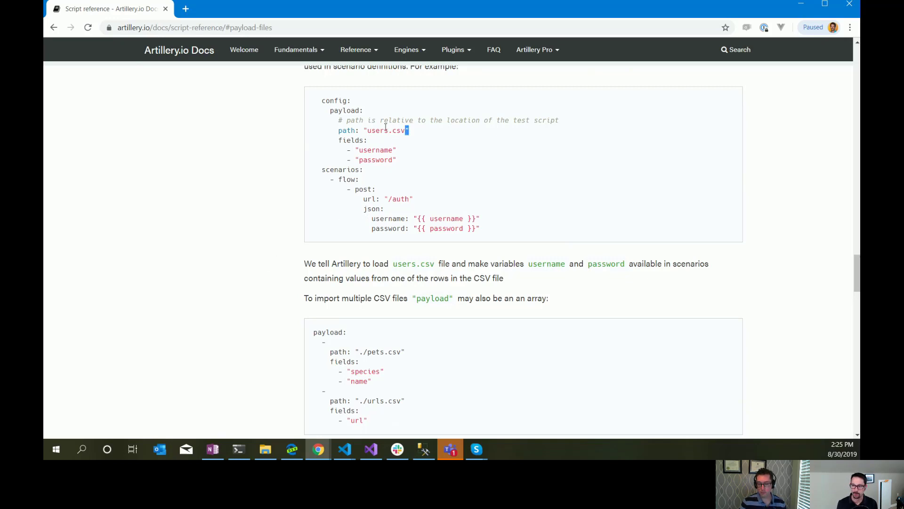
pyautogui.scroll(-3)
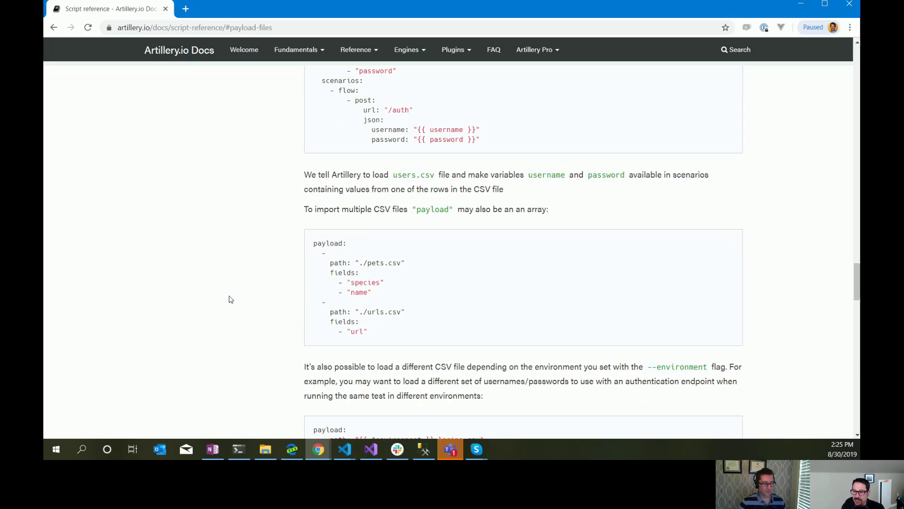
# Read past payload options, inline variables and ensure conditions down to Scenario weights
pyautogui.scroll(-3)
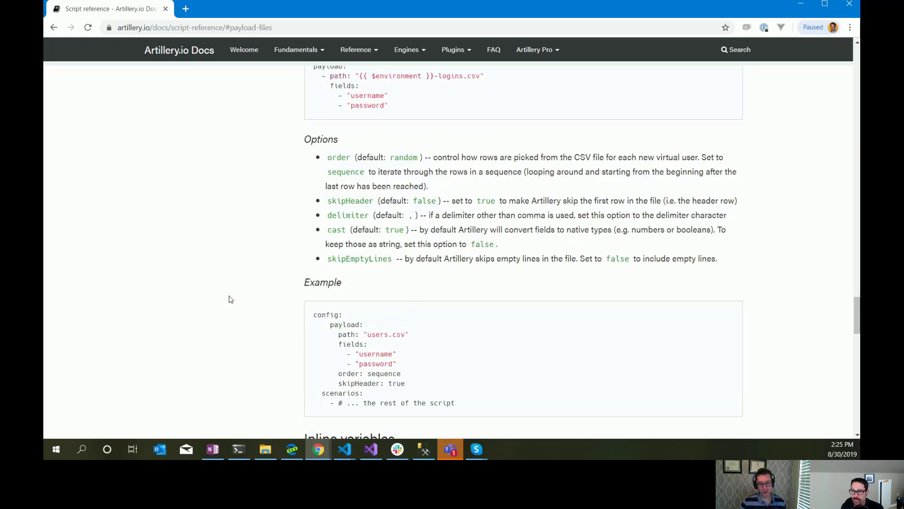
pyautogui.scroll(-3)
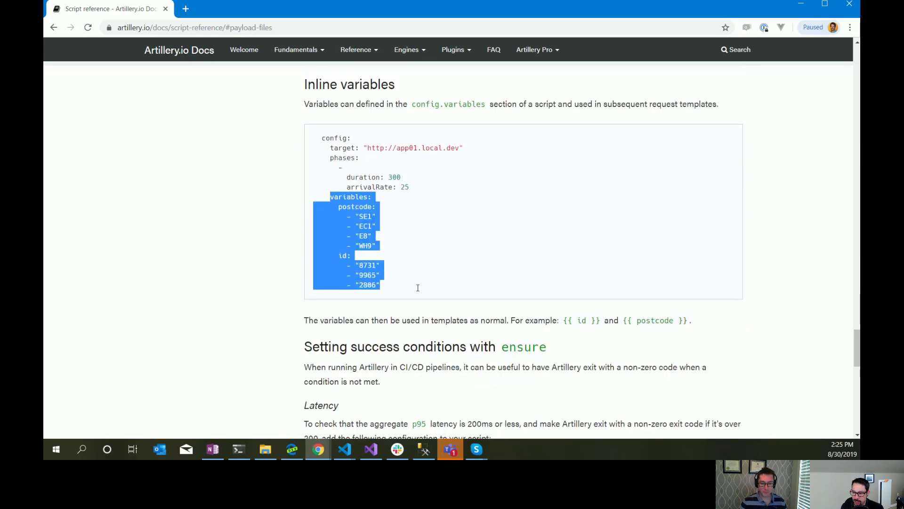
pyautogui.scroll(-3)
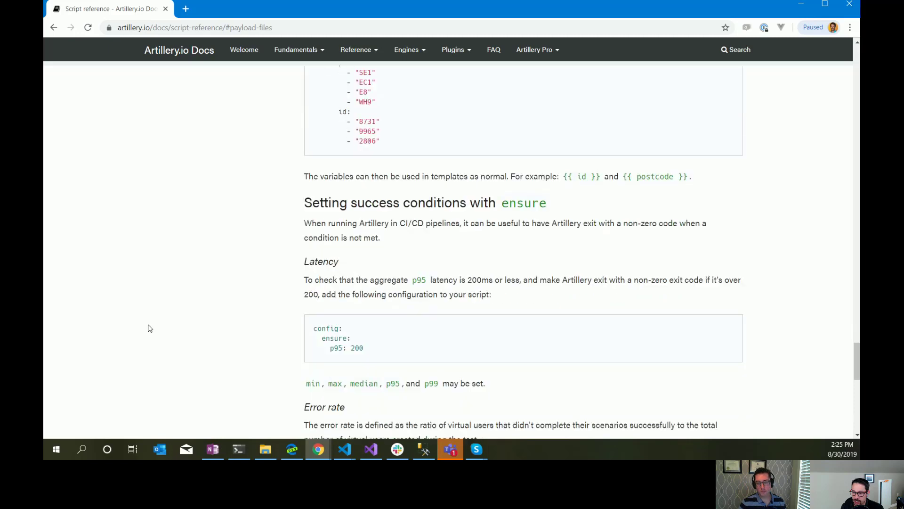
pyautogui.scroll(3)
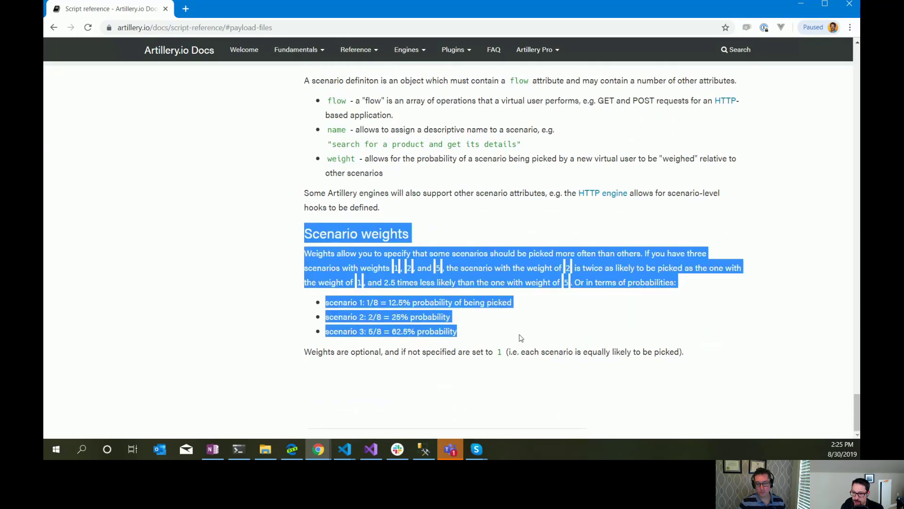
pyautogui.click(282, 344)
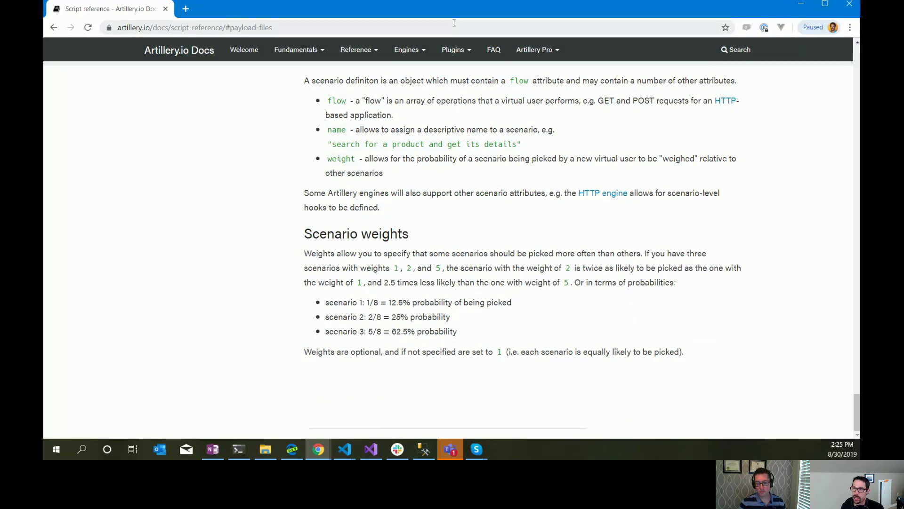
pyautogui.click(356, 49)
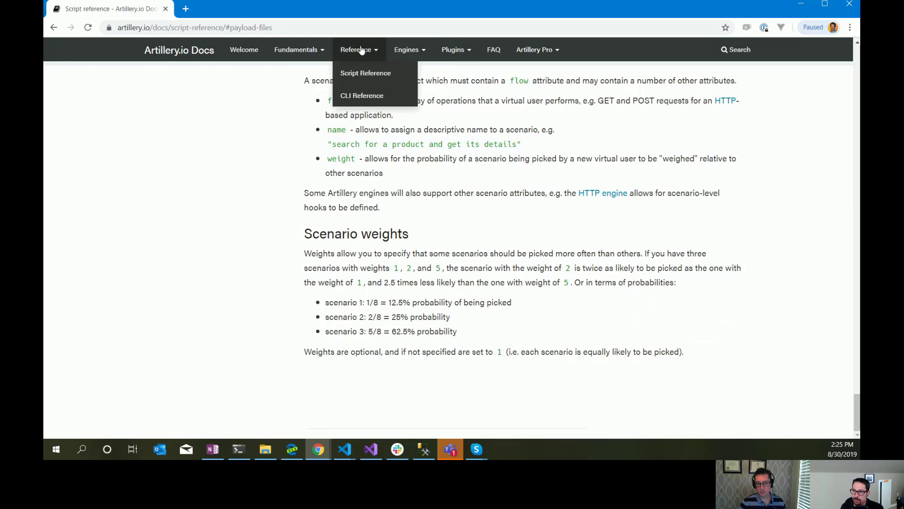
# Open the Testing HTTP reference page and view its TLS/SSL and request timeout sections
pyautogui.click(365, 72)
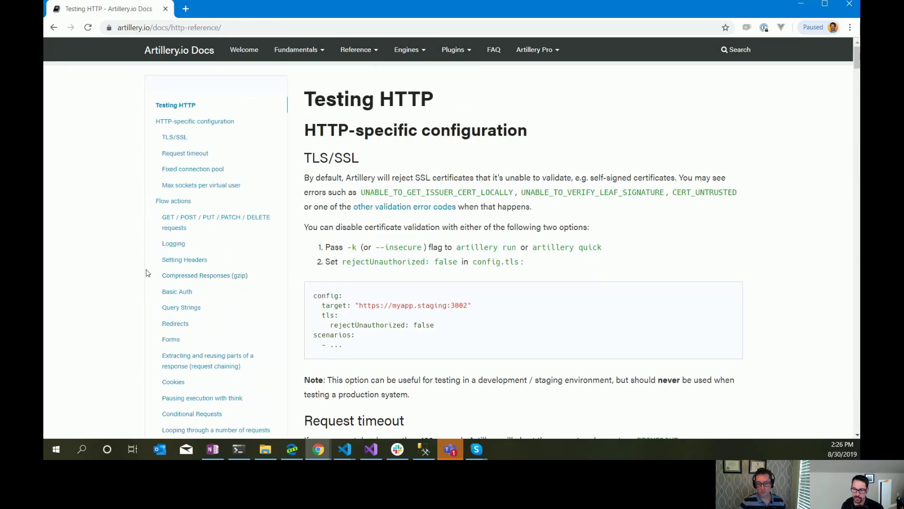
pyautogui.scroll(-3)
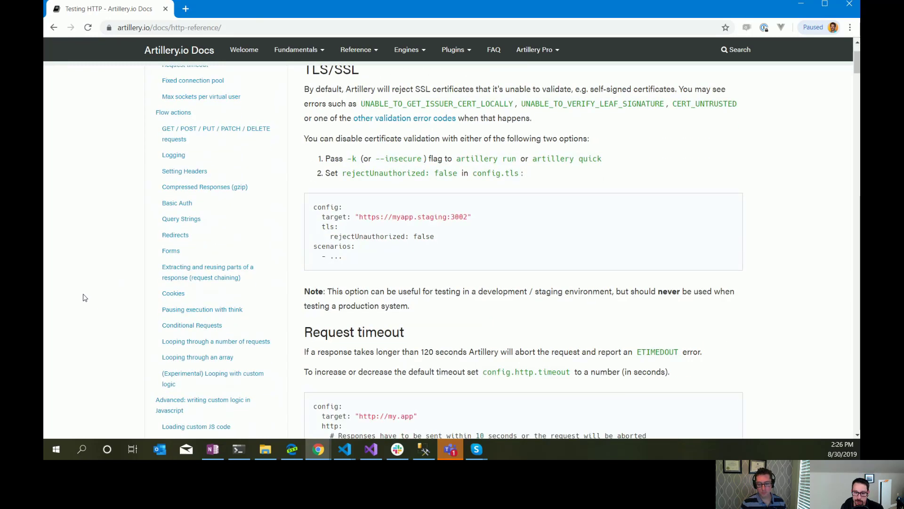
pyautogui.click(173, 293)
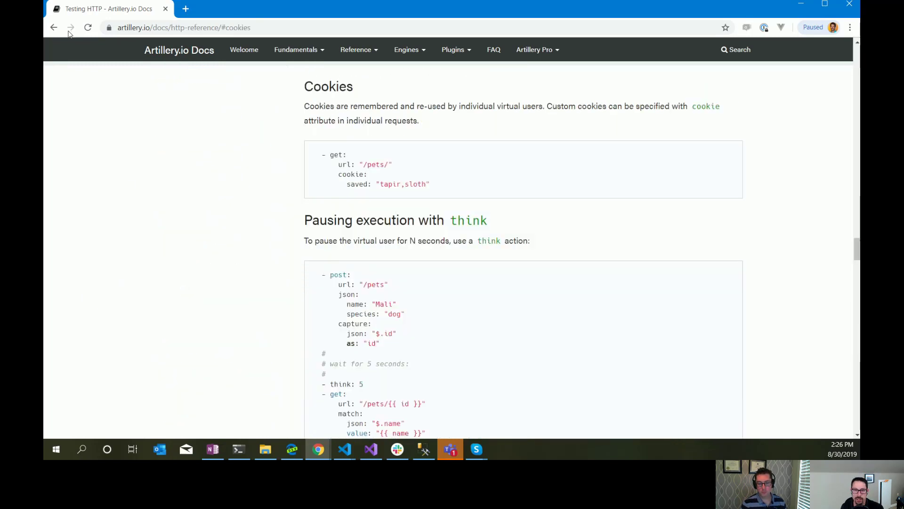
pyautogui.click(54, 27)
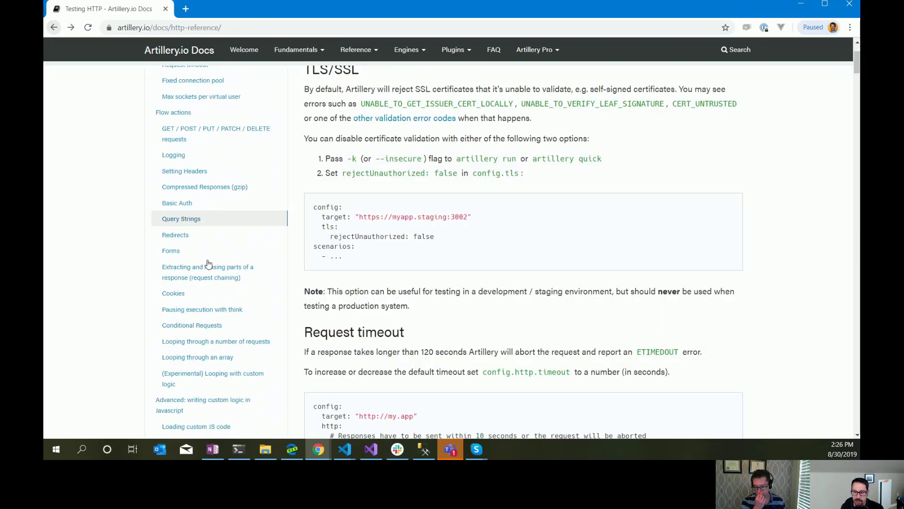
pyautogui.scroll(-3)
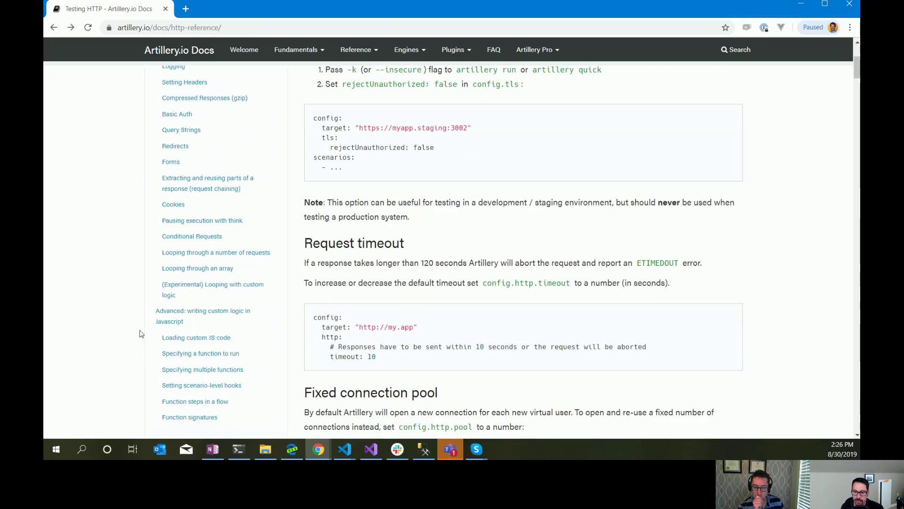
pyautogui.moveTo(206, 236)
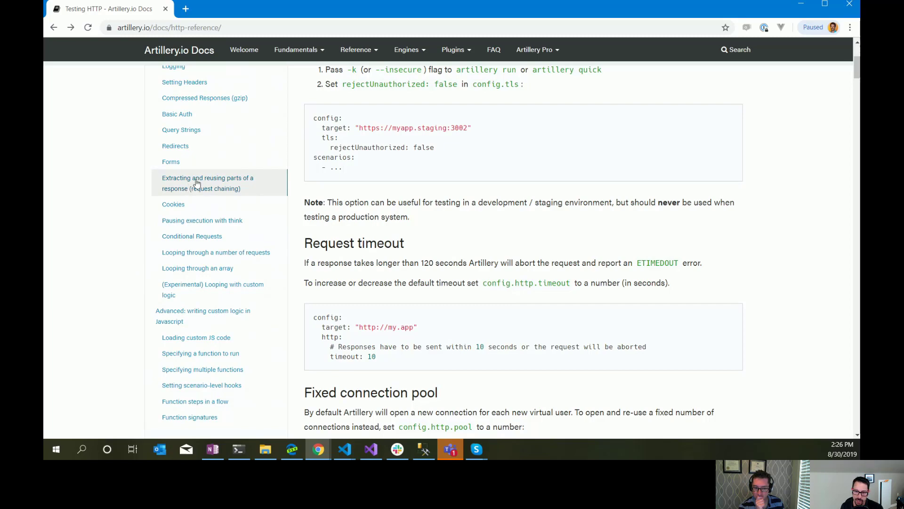
pyautogui.click(207, 183)
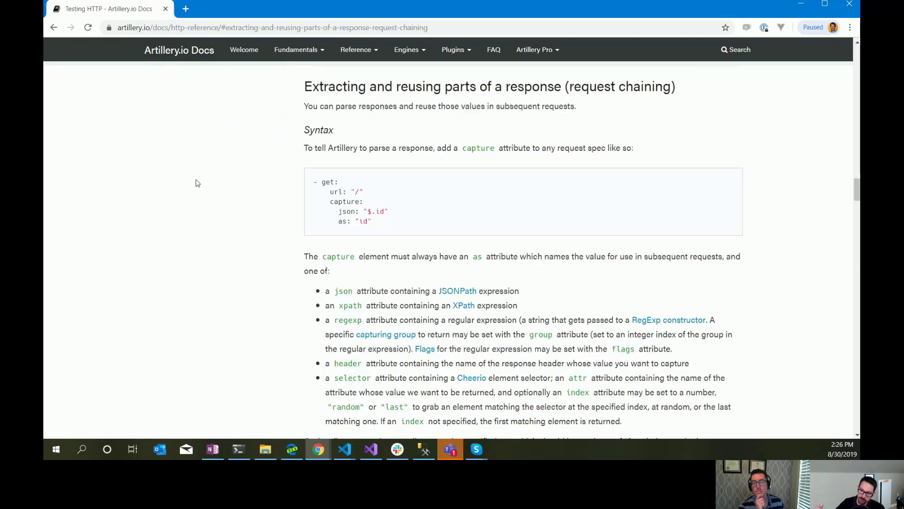
pyautogui.moveTo(208, 243)
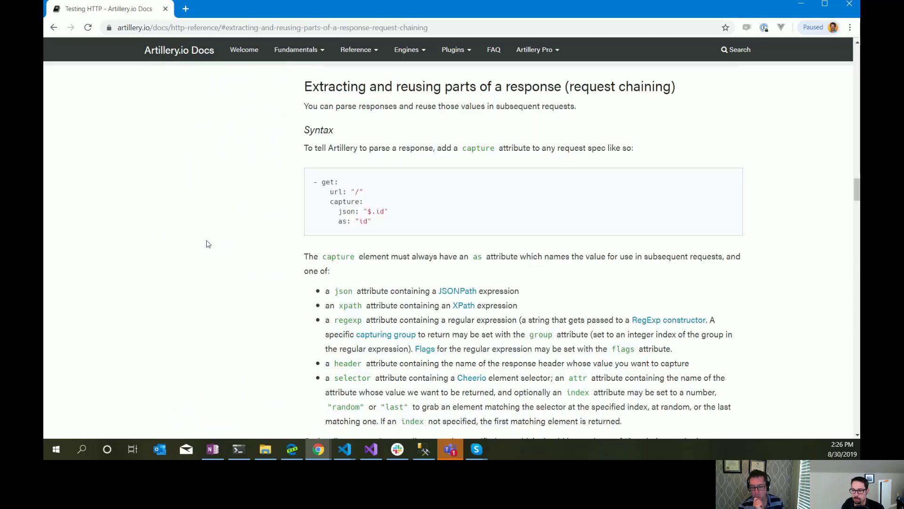
pyautogui.moveTo(184, 239)
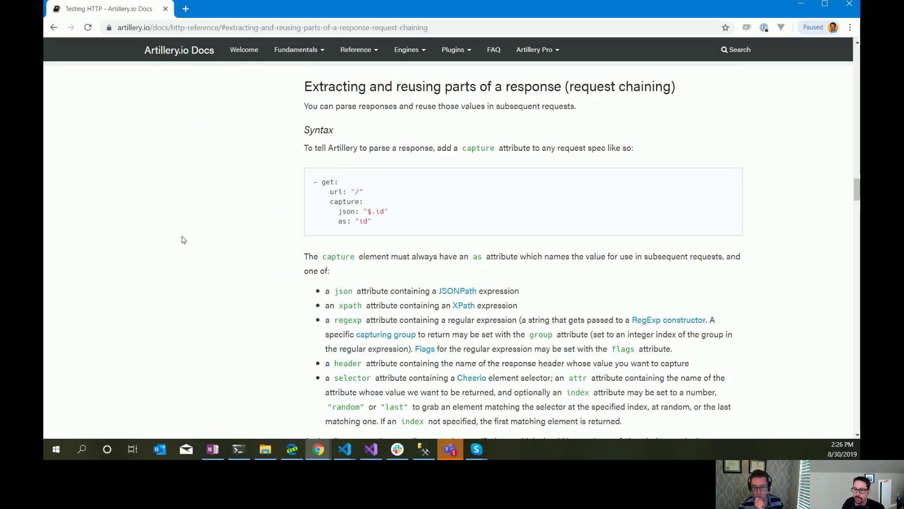
pyautogui.scroll(-3)
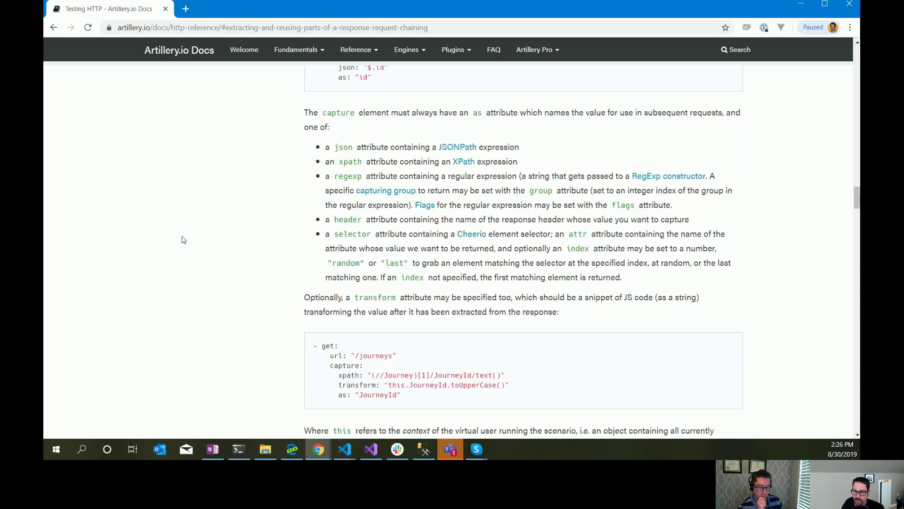
pyautogui.scroll(-3)
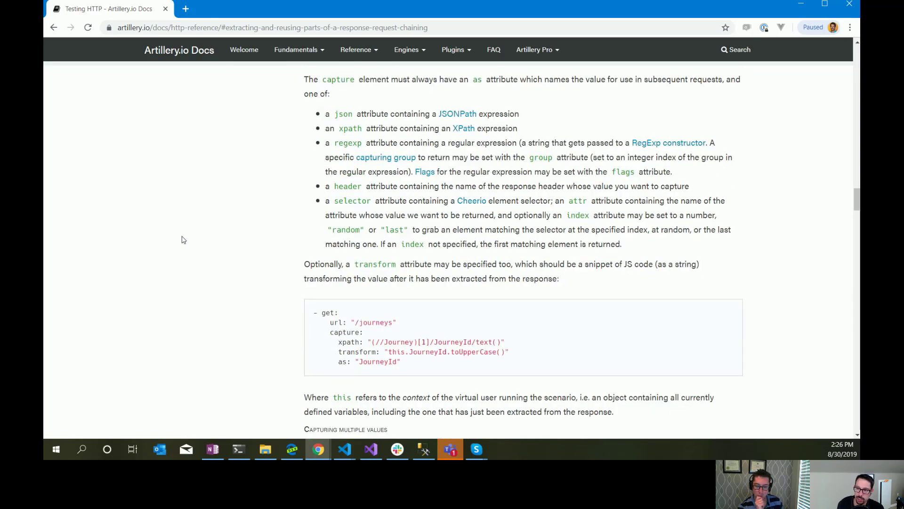
pyautogui.scroll(-3)
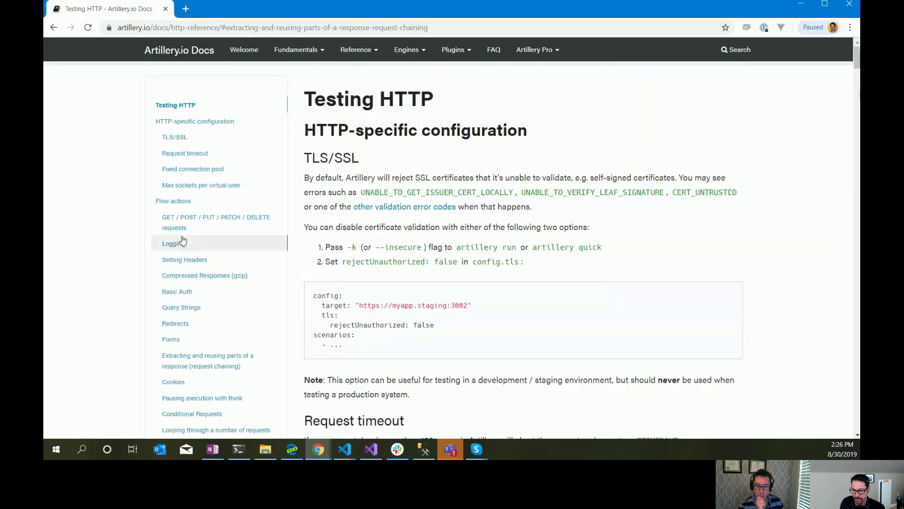
pyautogui.scroll(-3)
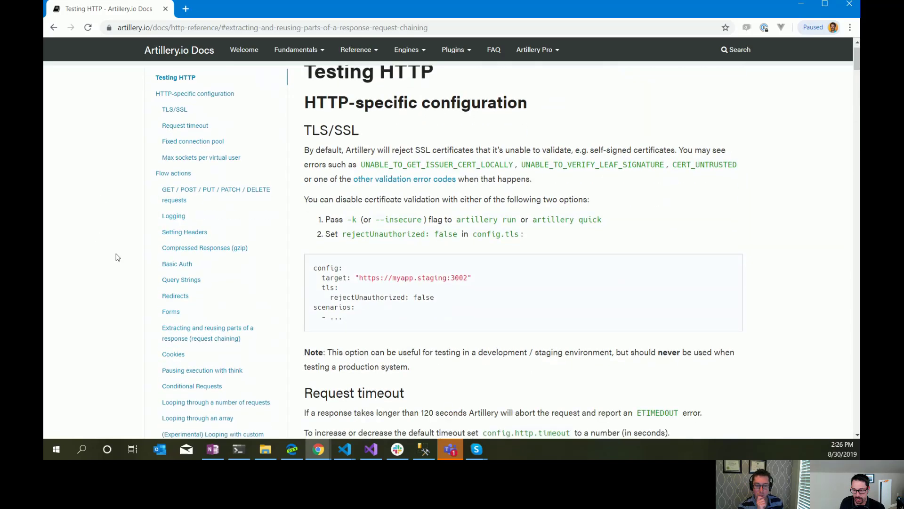
pyautogui.scroll(-3)
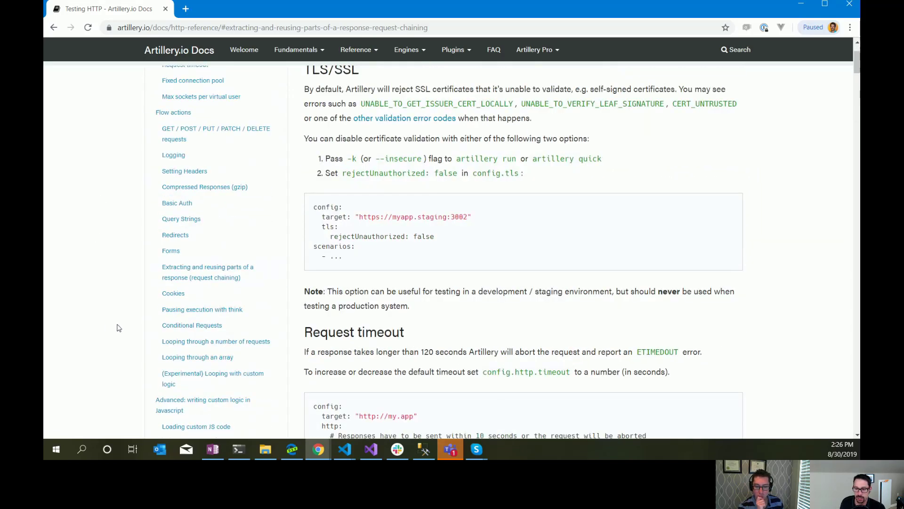